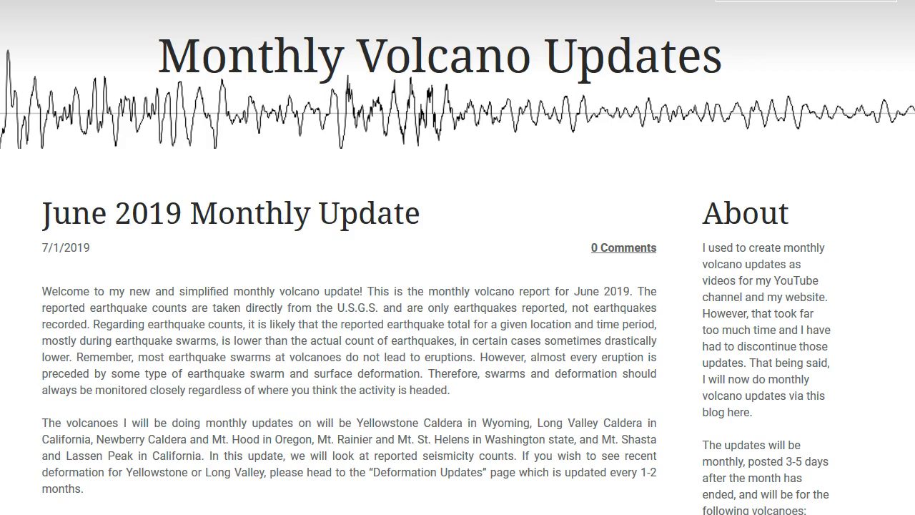
mouse_move(356, 310)
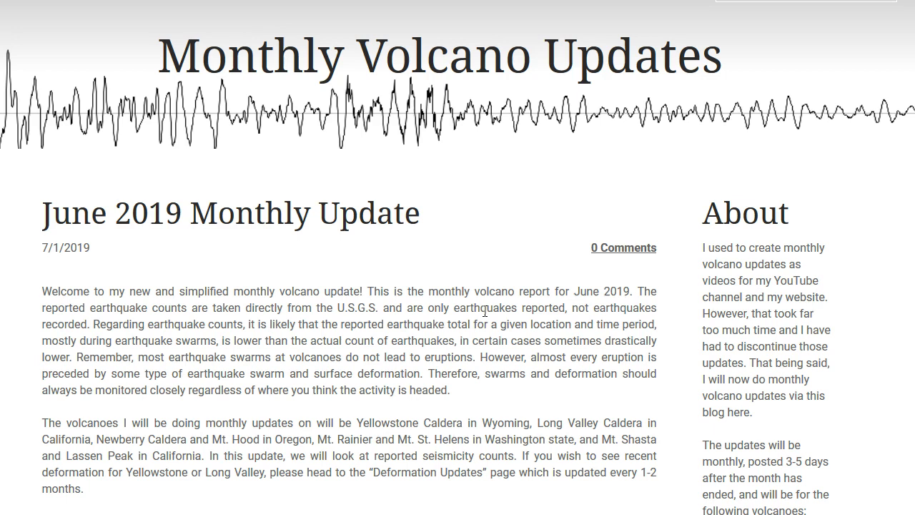
Scroll through the Monthly Volcano Updates blog toward the Mauna Loa Advisory/Yellow alert entry.
scroll(down, 3)
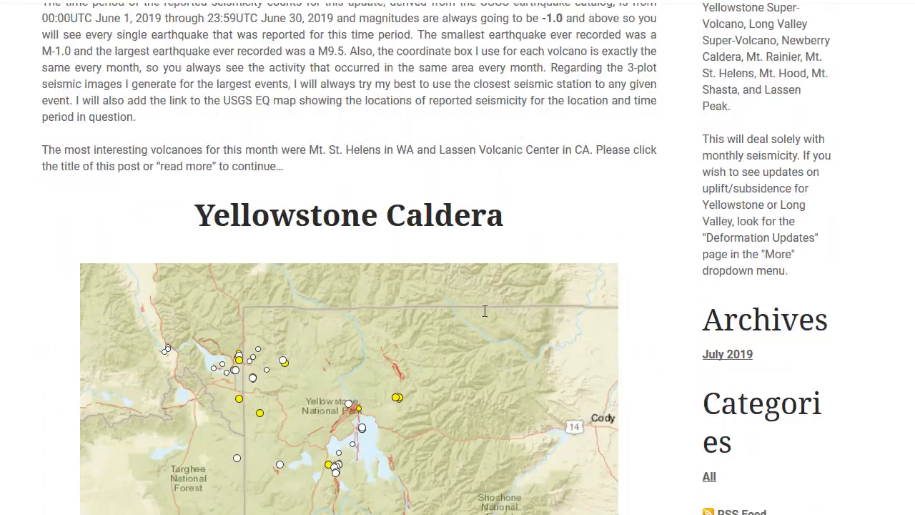
scroll(down, 3)
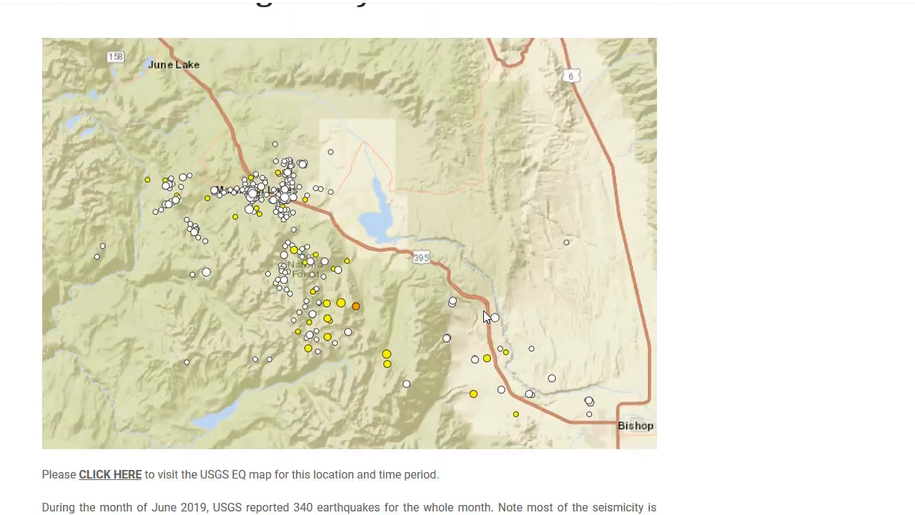
scroll(down, 3)
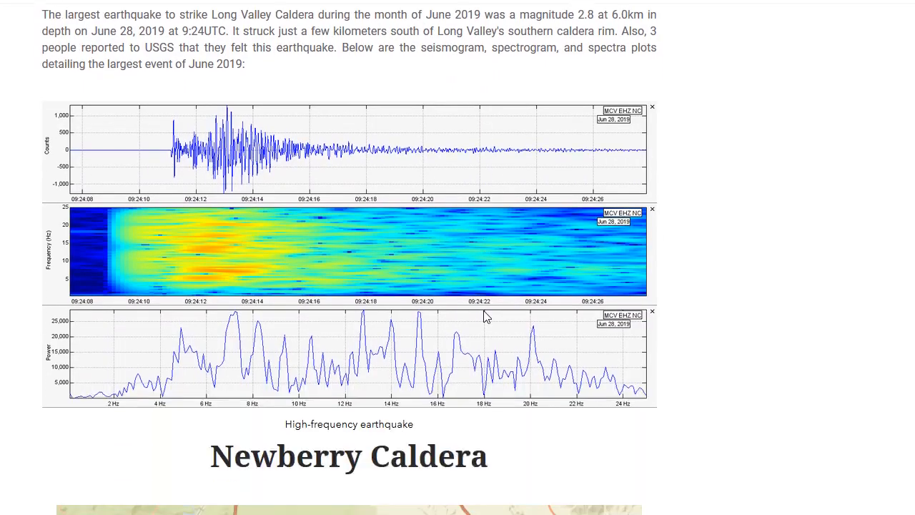
scroll(down, 3)
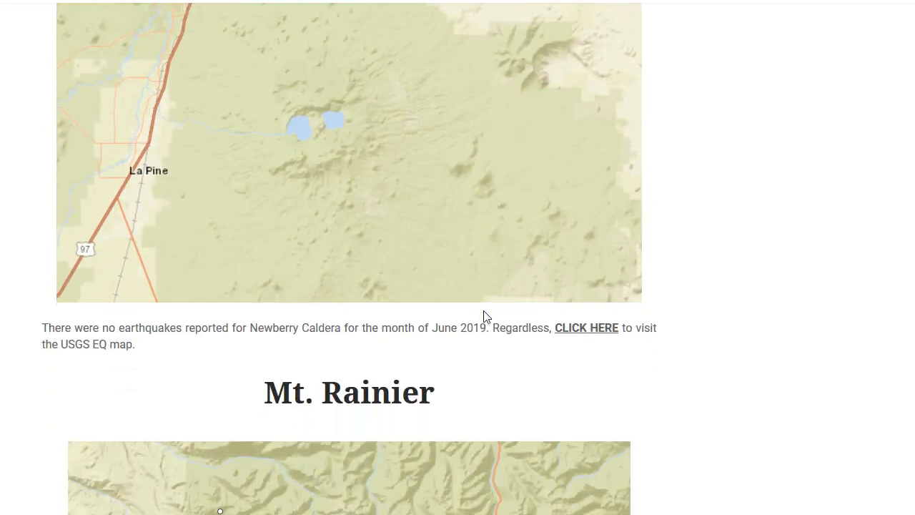
scroll(down, 3)
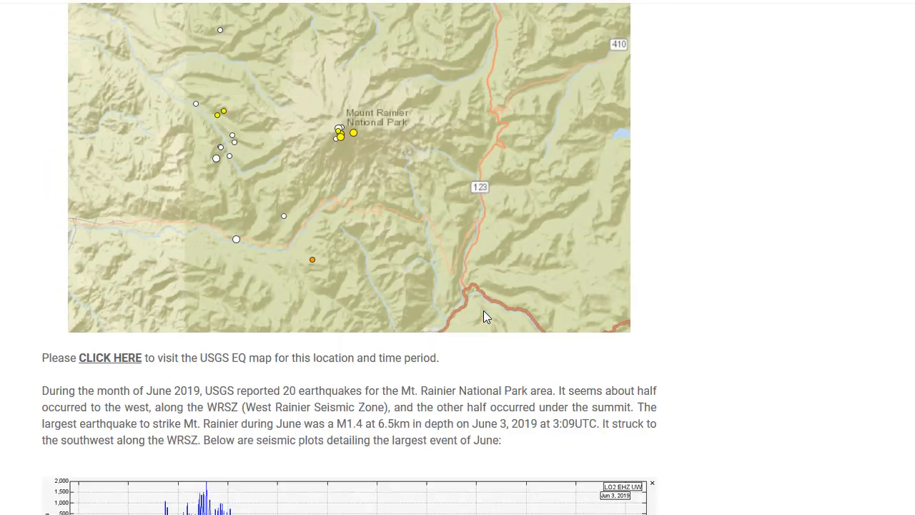
scroll(down, 3)
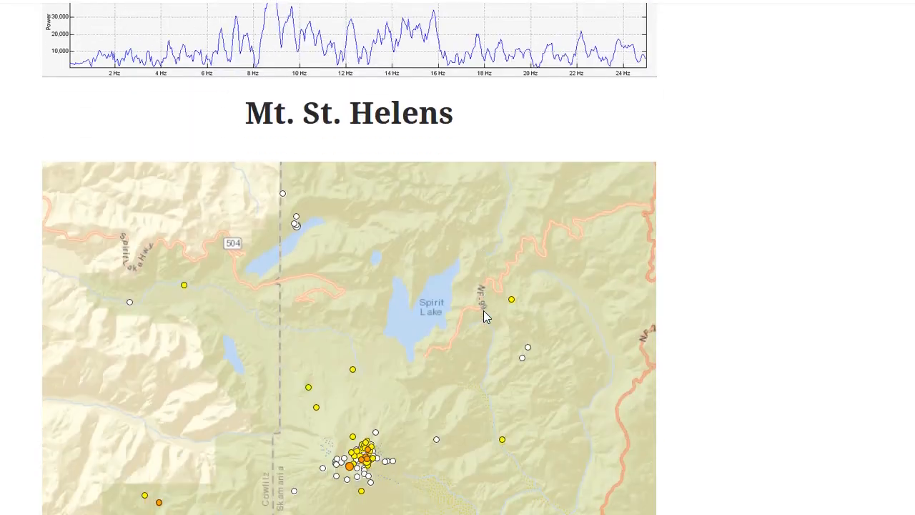
scroll(down, 3)
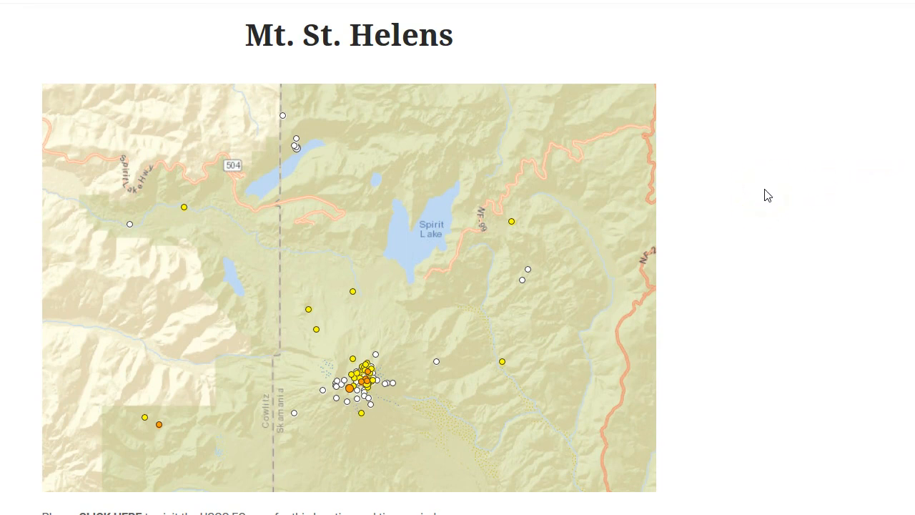
scroll(down, 3)
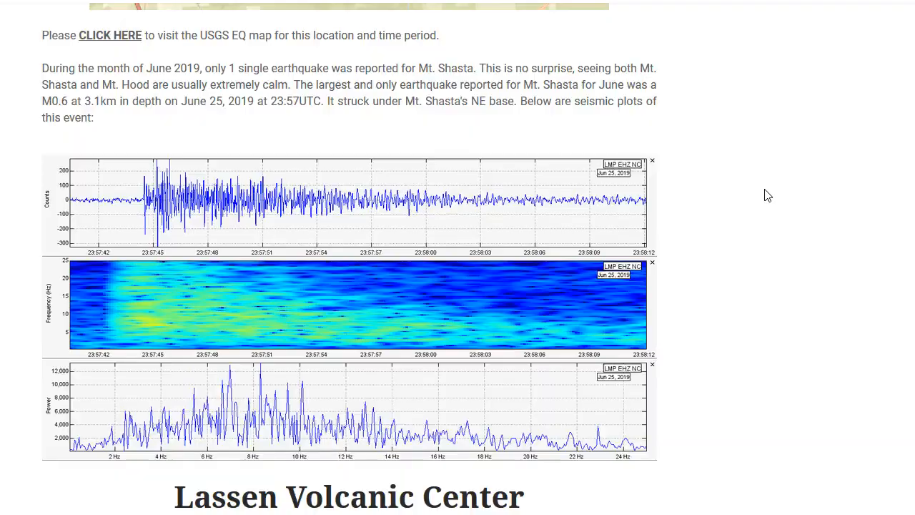
scroll(up, 3)
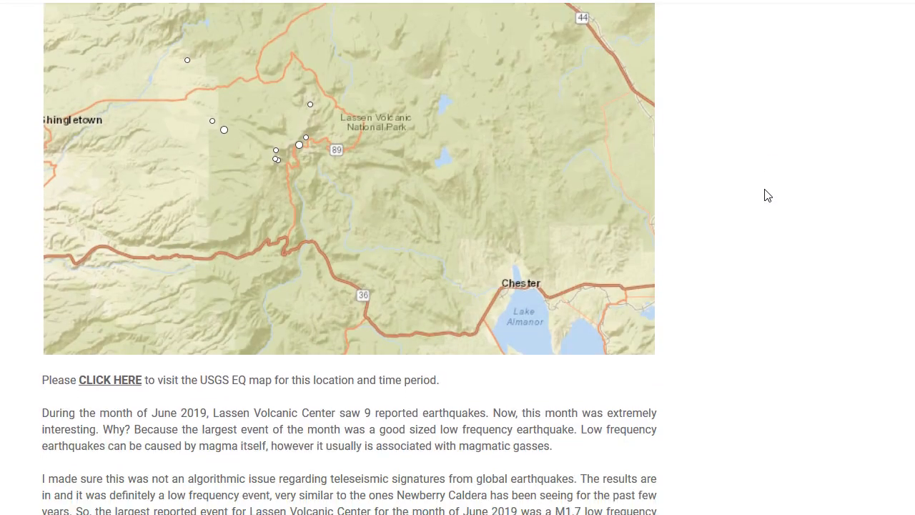
scroll(down, 3)
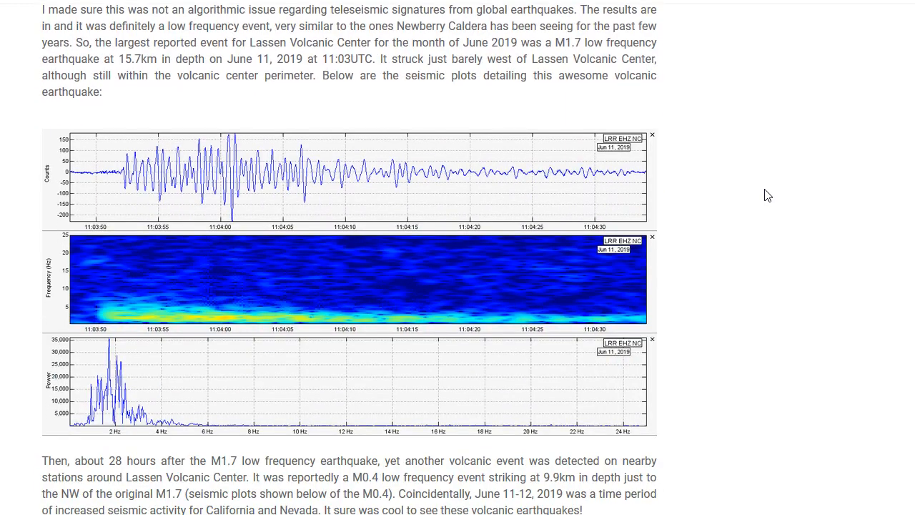
scroll(down, 3)
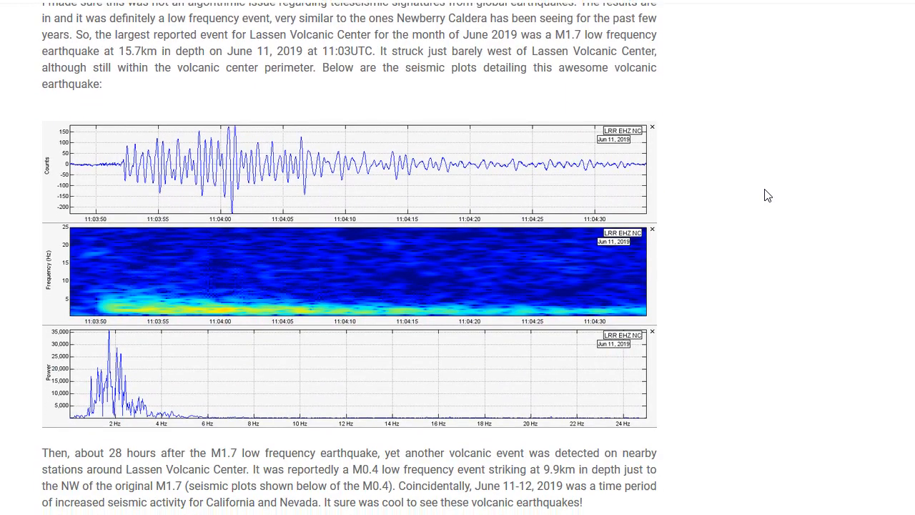
scroll(down, 3)
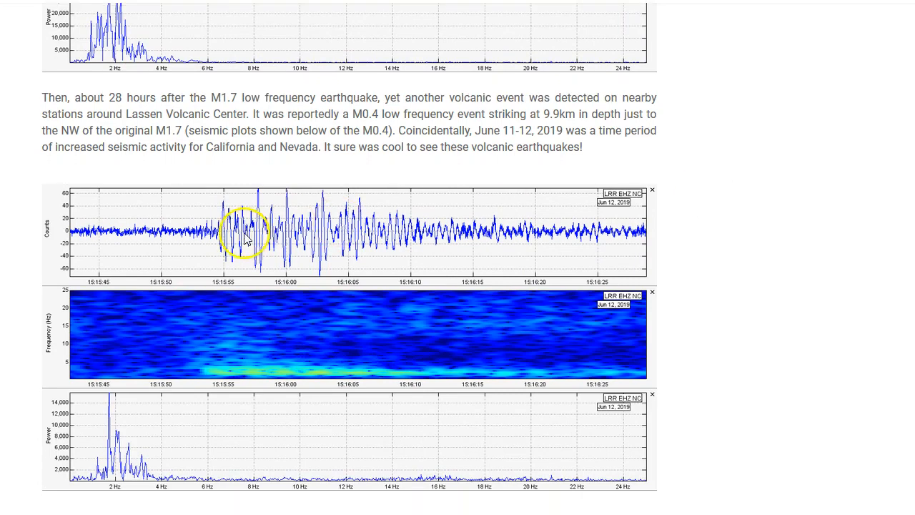
scroll(up, 3)
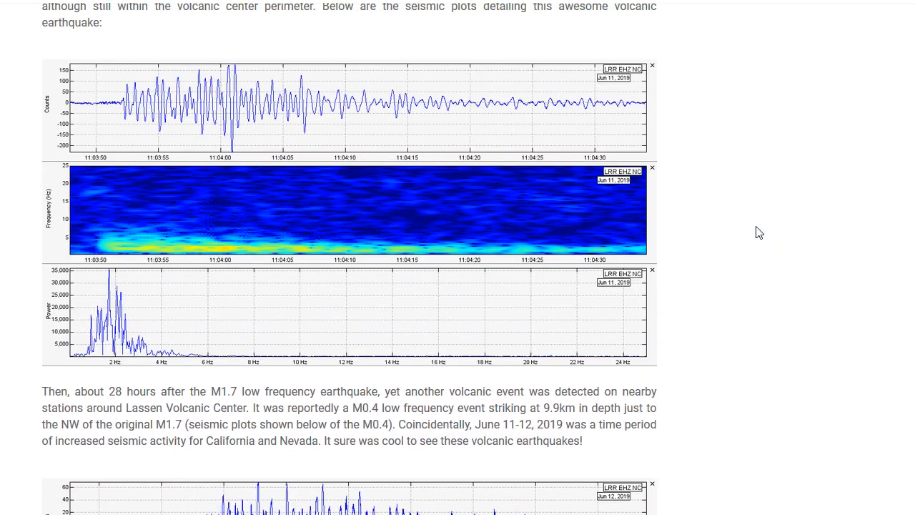
scroll(down, 3)
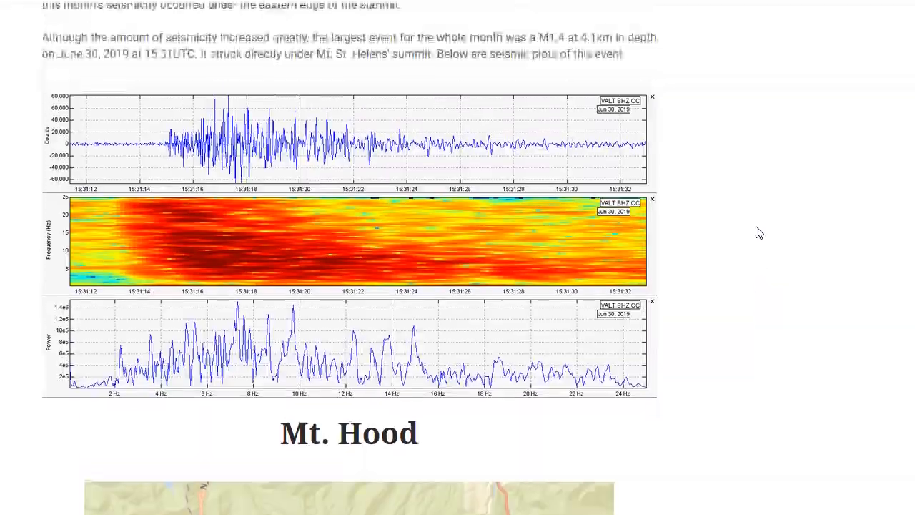
scroll(down, 3)
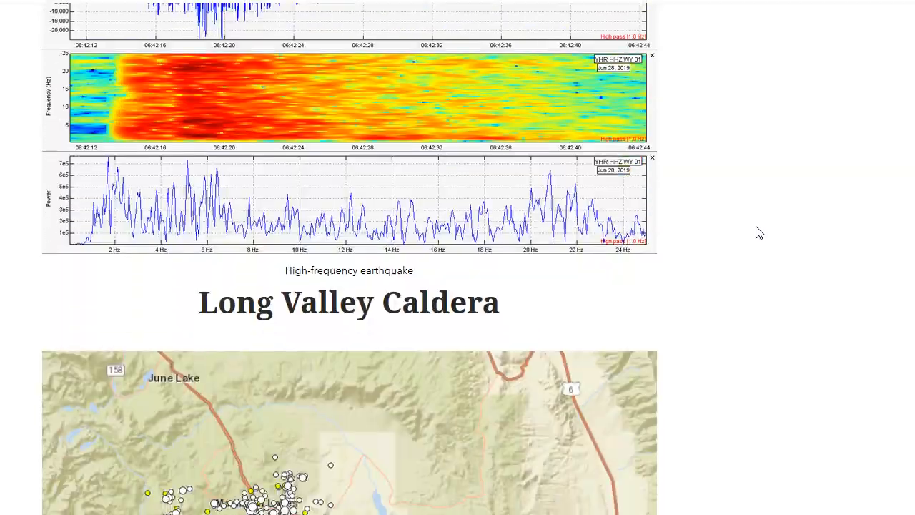
scroll(down, 3)
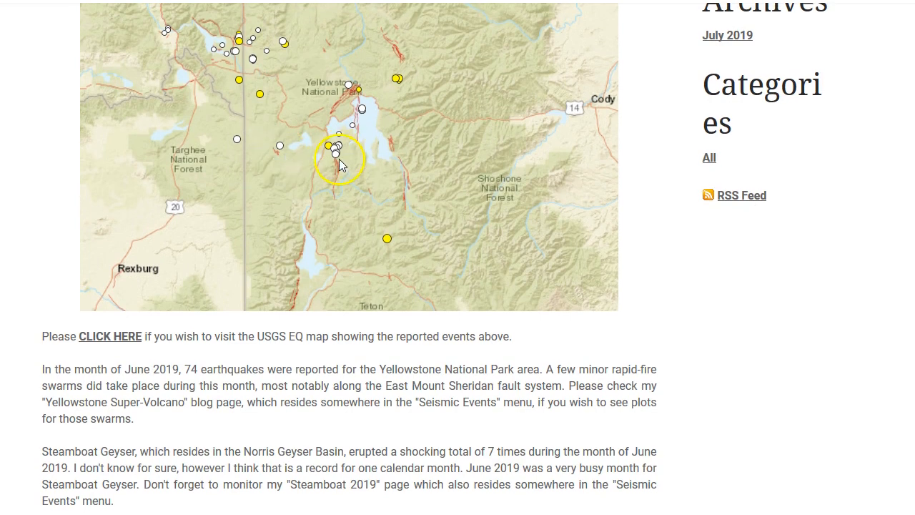
mouse_move(707, 260)
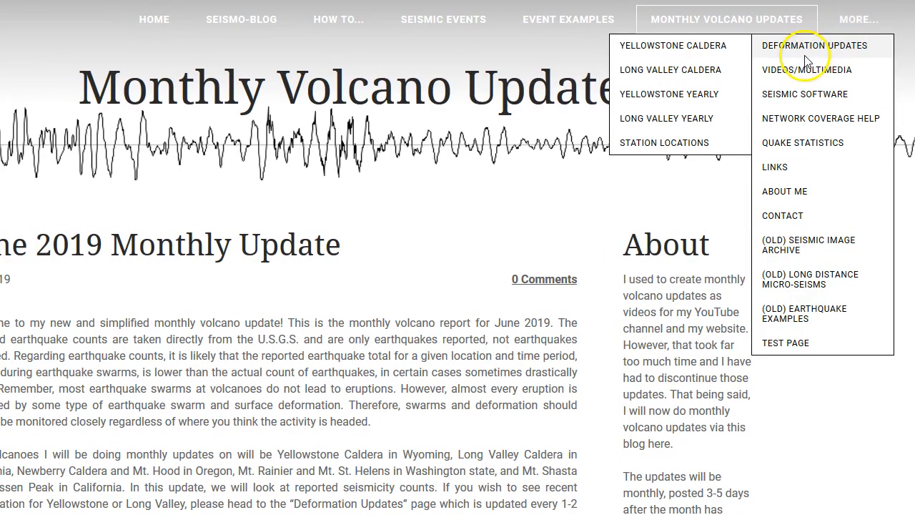
mouse_move(647, 103)
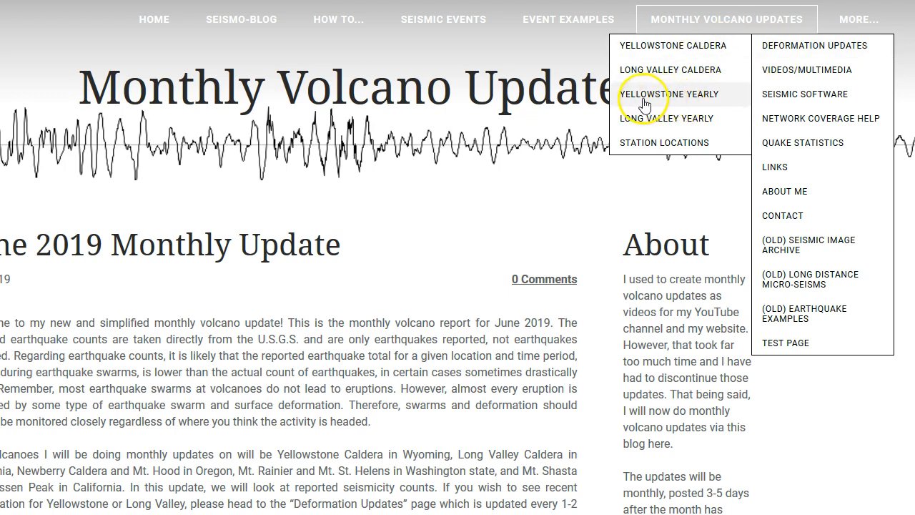
mouse_move(685, 117)
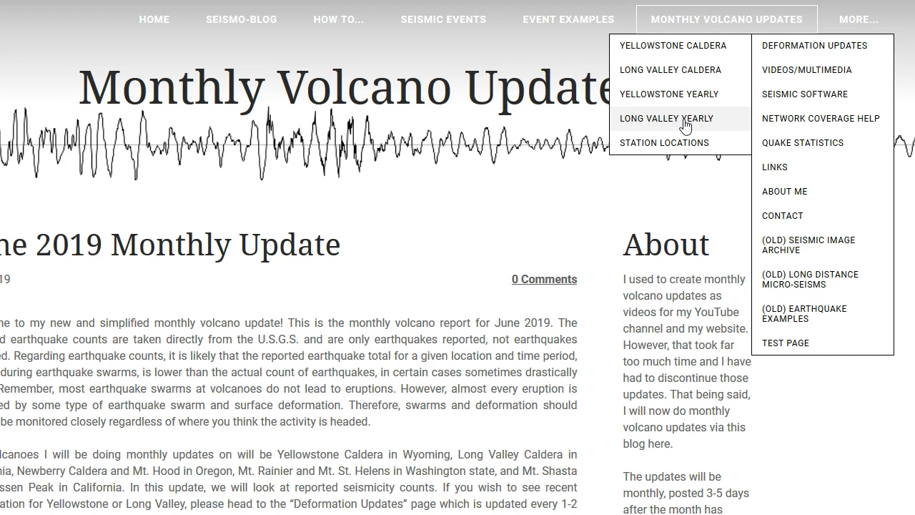
mouse_move(700, 51)
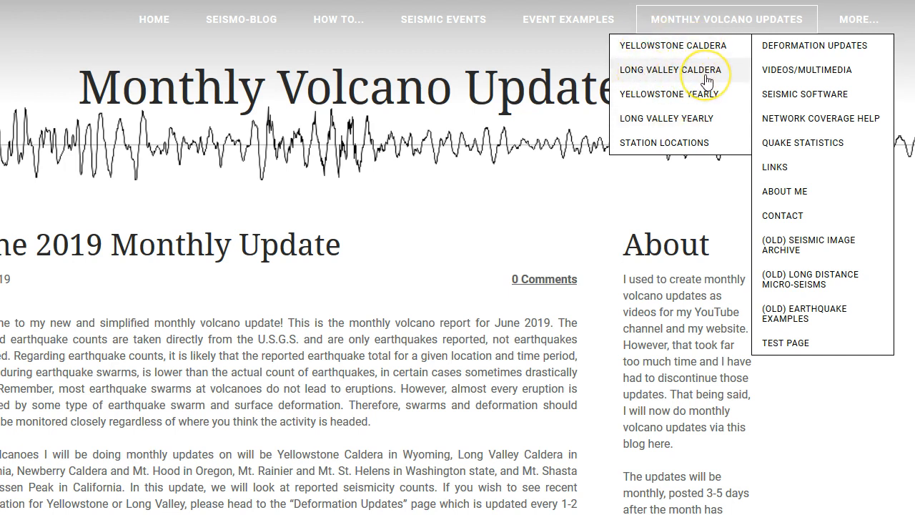
mouse_move(707, 80)
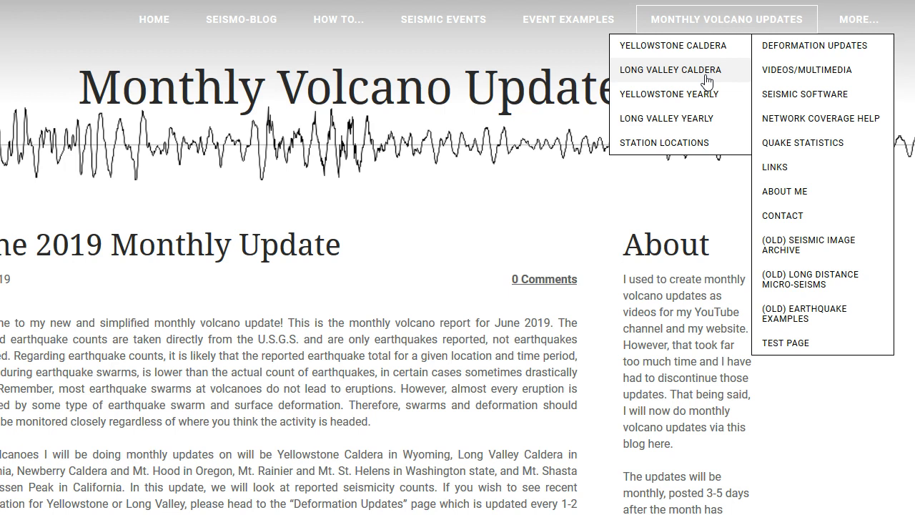
mouse_move(639, 150)
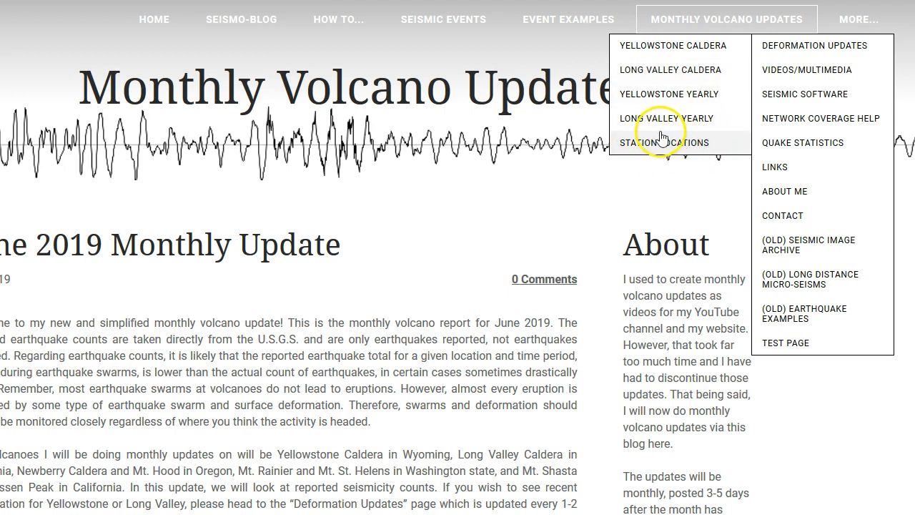
mouse_move(657, 44)
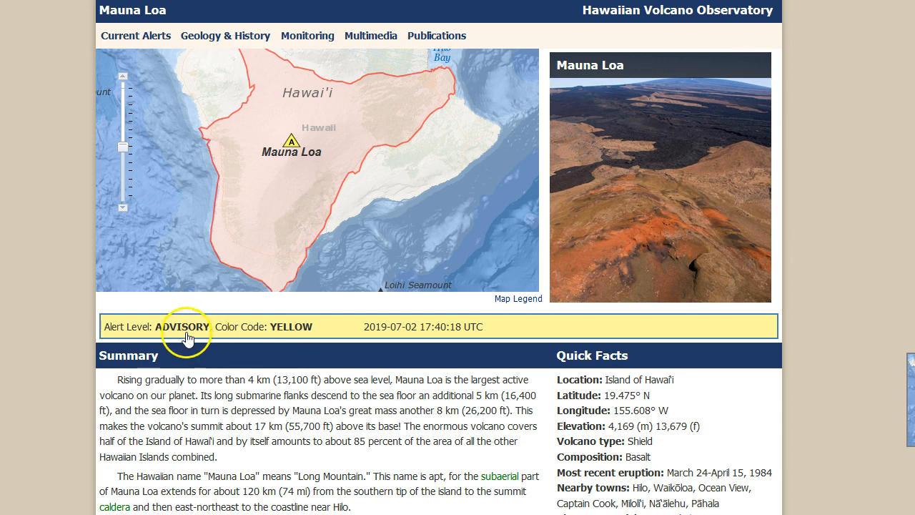
mouse_move(394, 338)
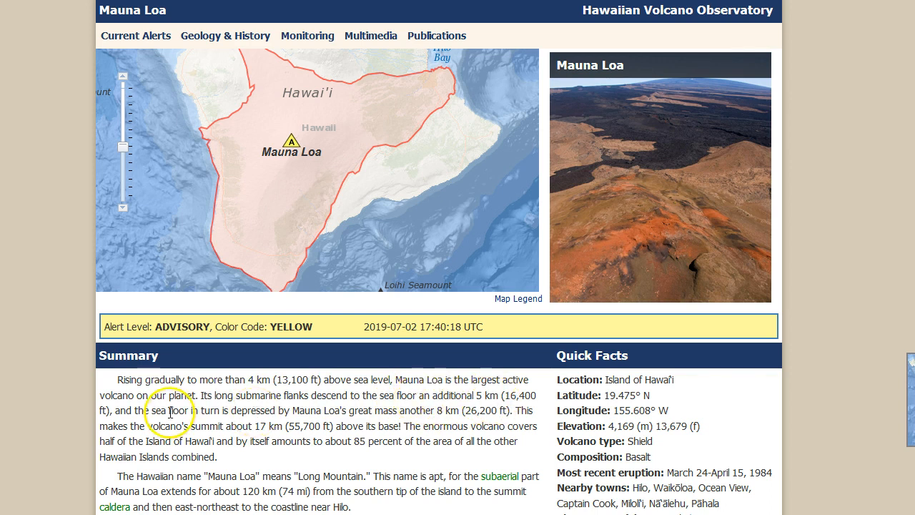
mouse_move(326, 421)
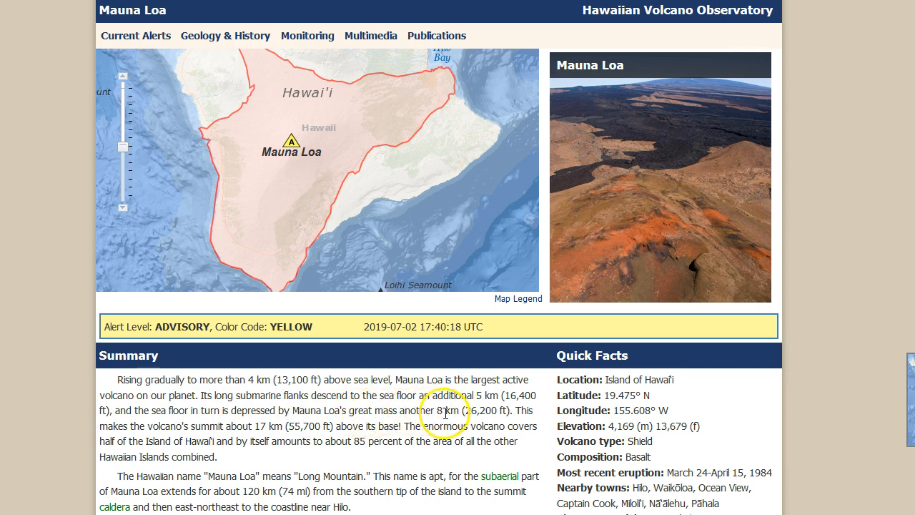
mouse_move(177, 429)
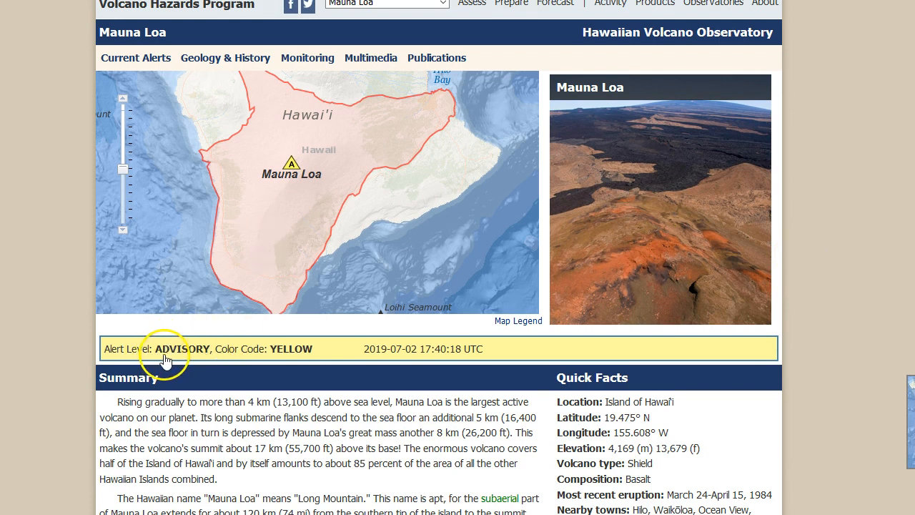
mouse_move(275, 103)
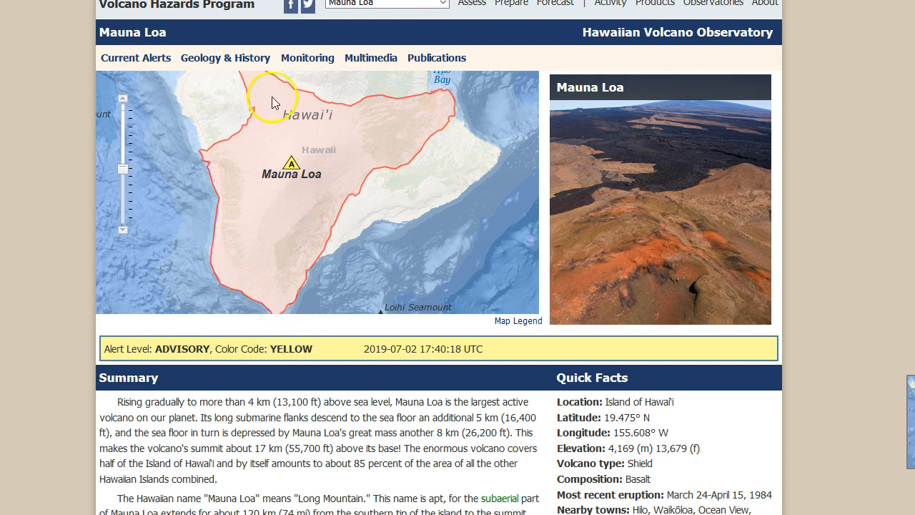
mouse_move(144, 69)
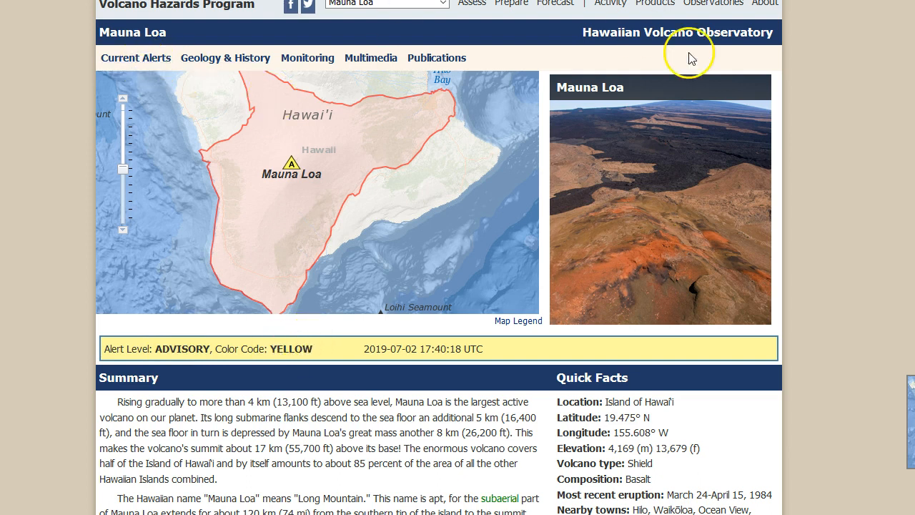
Bring up Mauna Loa's Current Alerts VONA notice and read its Volcanic Activity Summary.
click(136, 57)
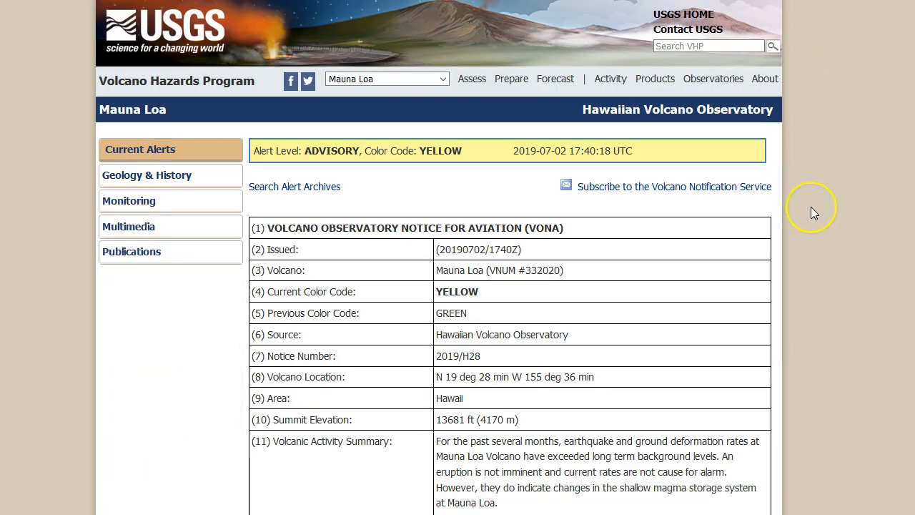
scroll(down, 3)
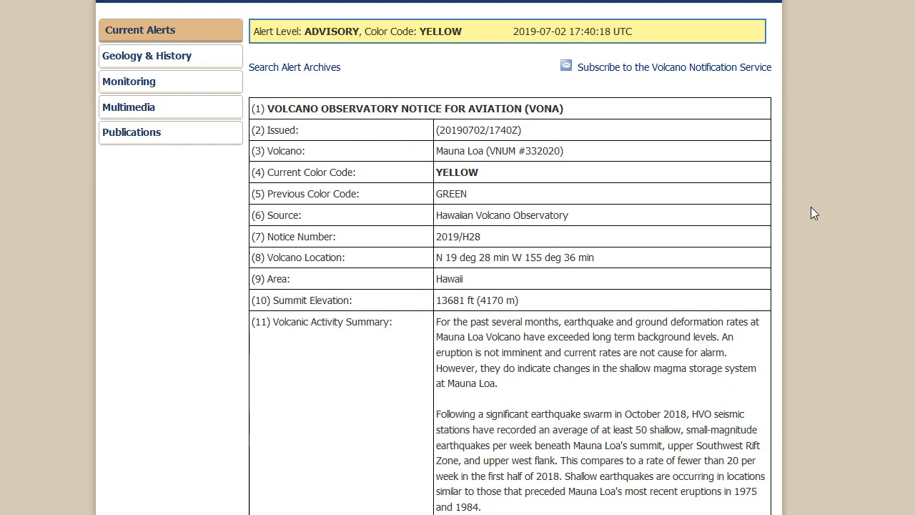
scroll(down, 3)
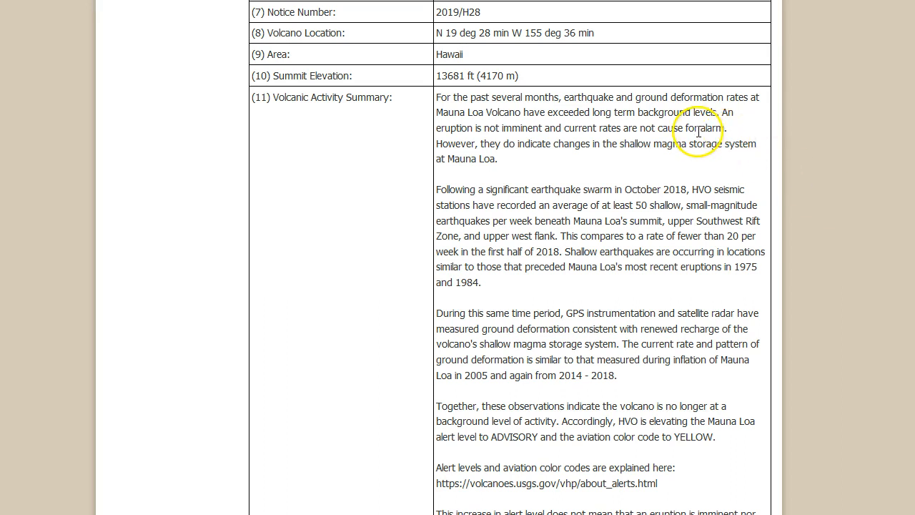
mouse_move(729, 136)
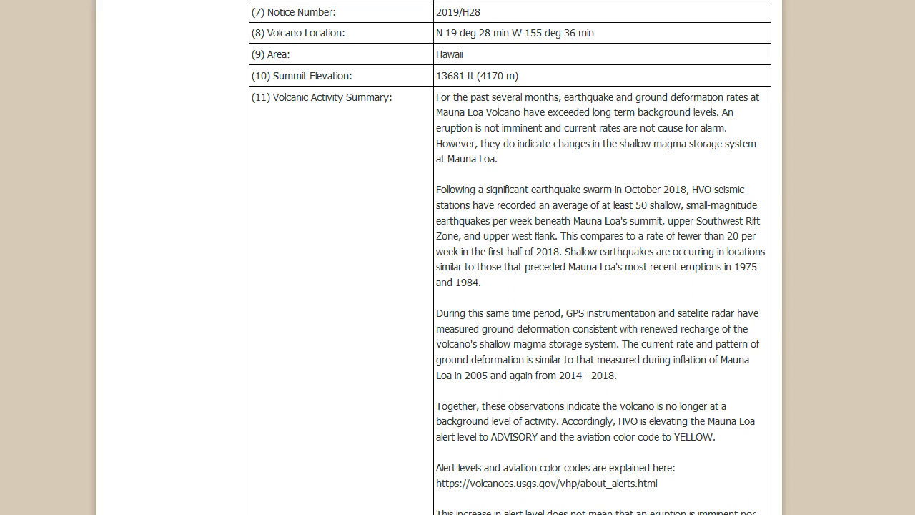
Highlight the summary sentence about changes in shallow magma storage.
drag(545, 143, 722, 143)
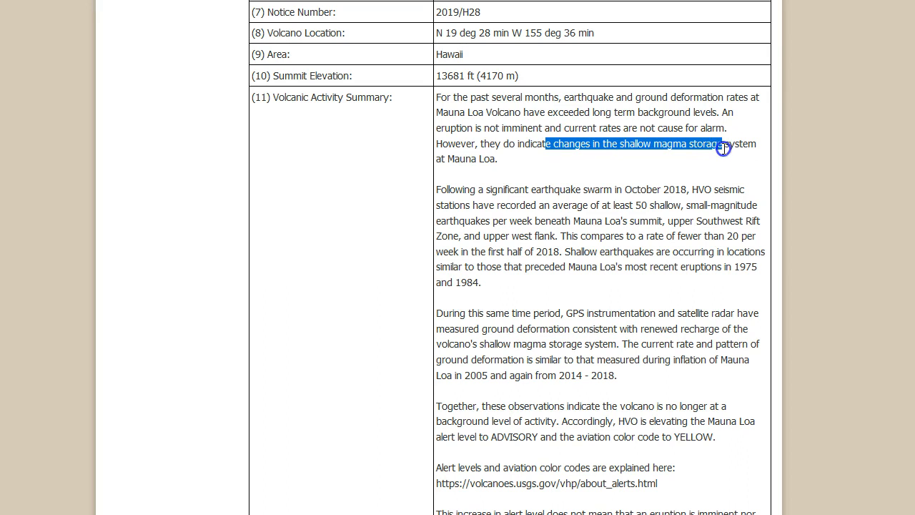
drag(723, 143, 498, 159)
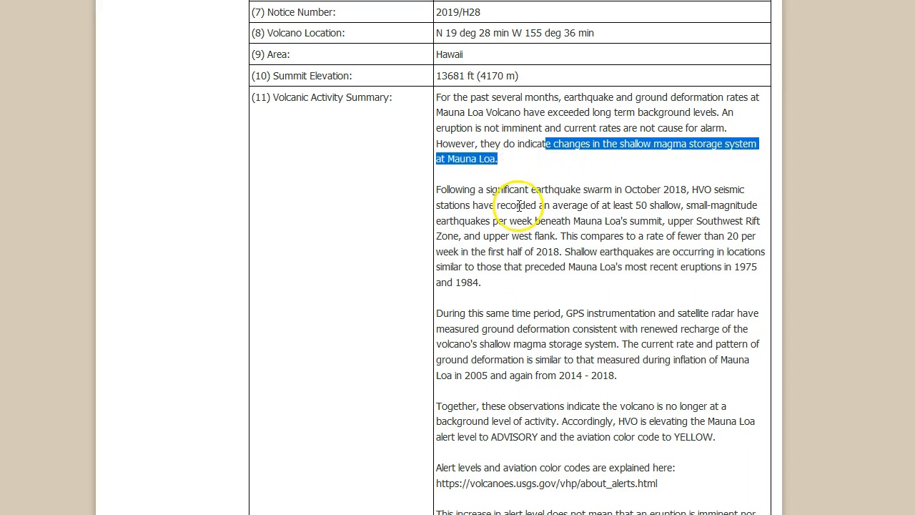
click(655, 189)
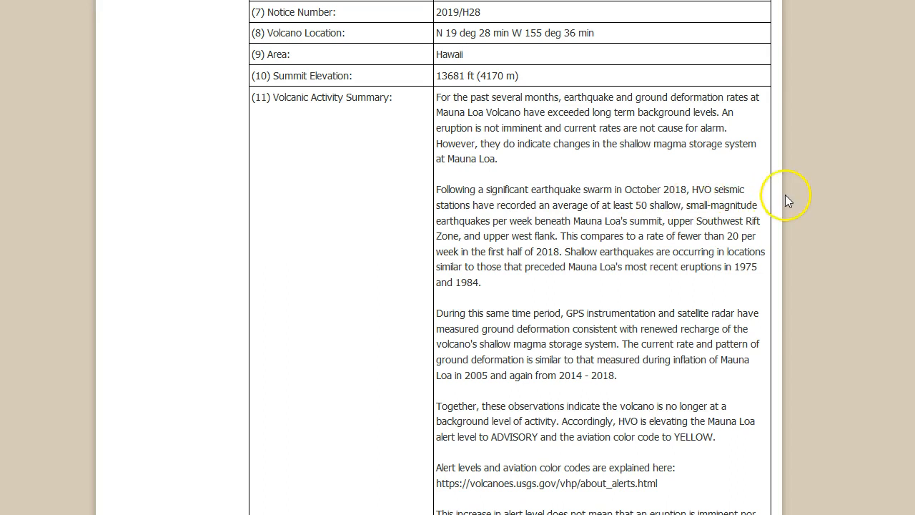
mouse_move(600, 211)
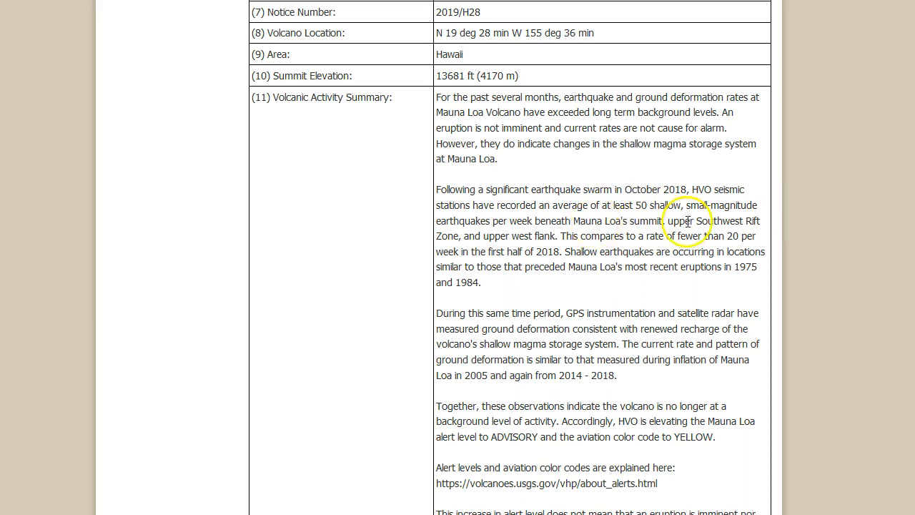
mouse_move(798, 275)
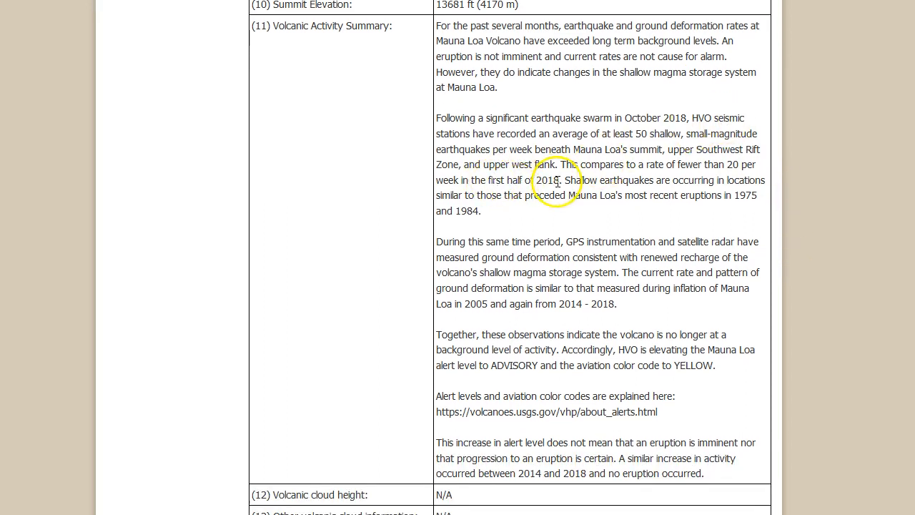
mouse_move(704, 191)
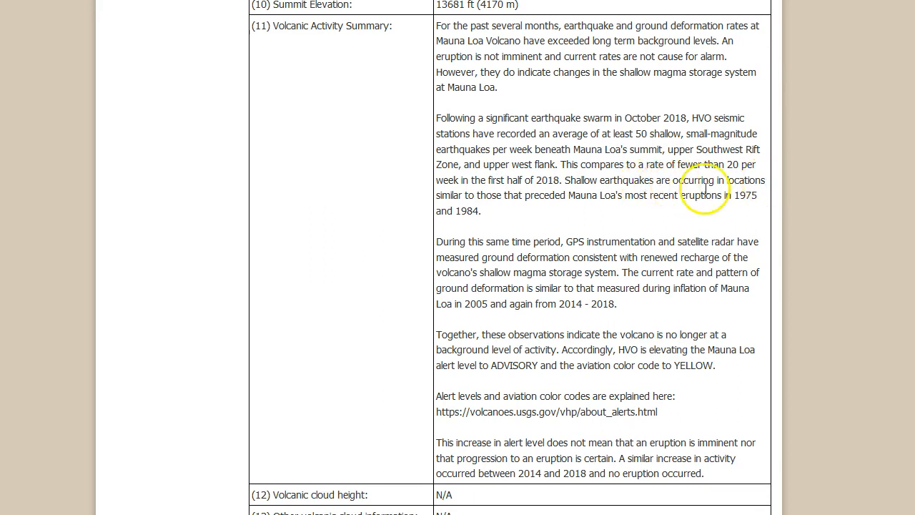
Highlight the passage comparing recent earthquakes to those before the 1975 and 1984 eruptions.
drag(436, 195, 527, 195)
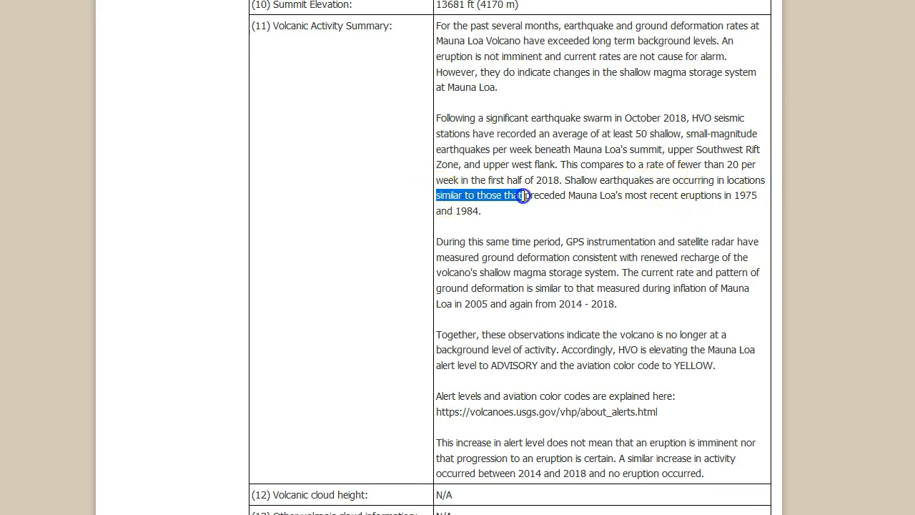
drag(526, 194, 703, 194)
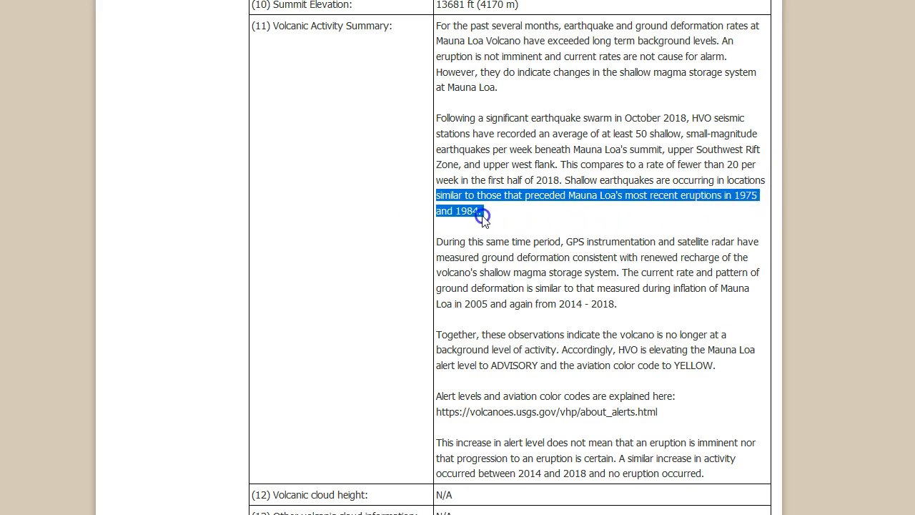
click(772, 246)
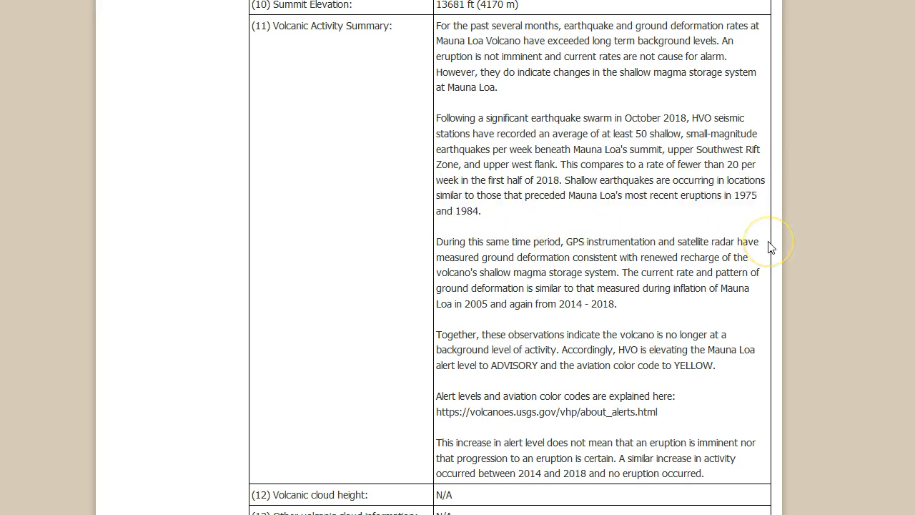
Highlight the passage on measured ground deformation of the shallow magma storage system.
scroll(down, 3)
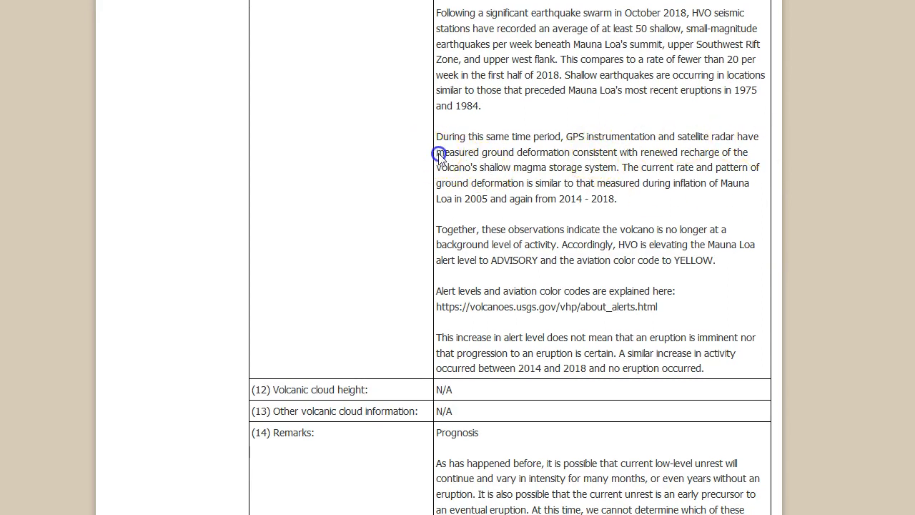
drag(436, 152, 747, 151)
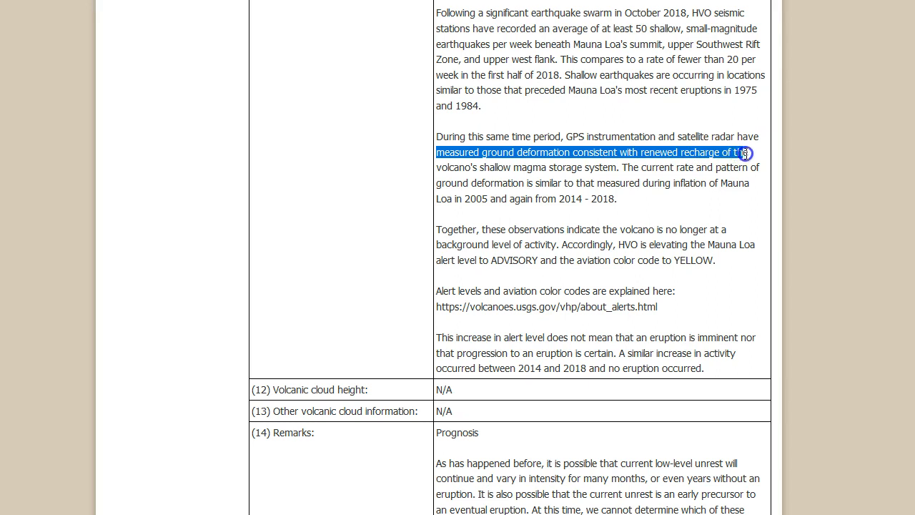
drag(743, 151, 618, 168)
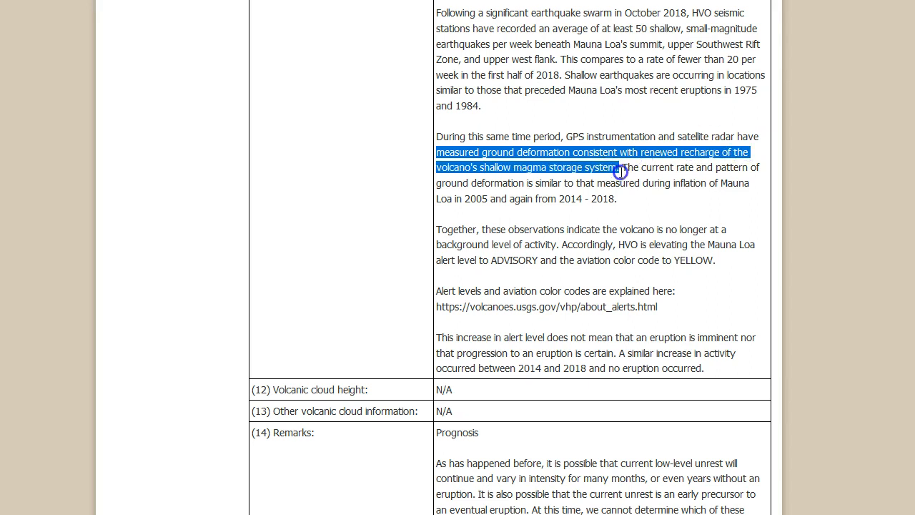
click(701, 179)
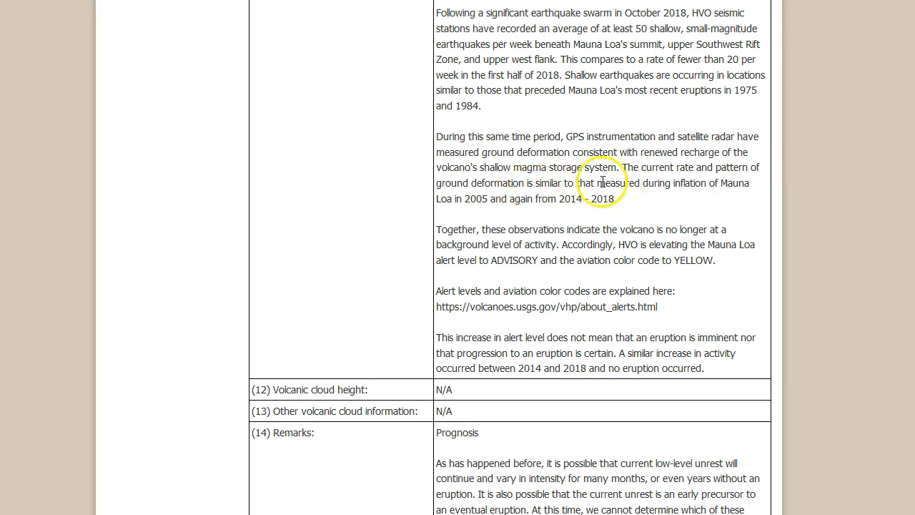
mouse_move(472, 197)
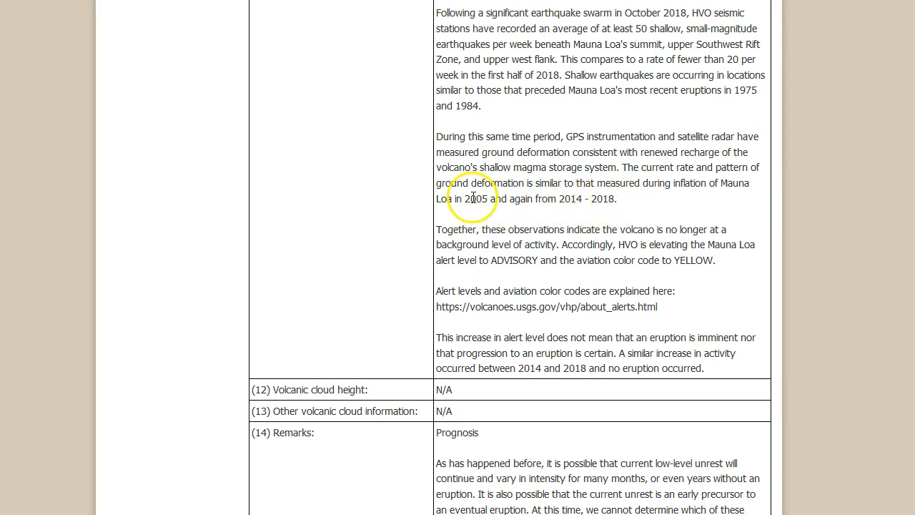
mouse_move(516, 206)
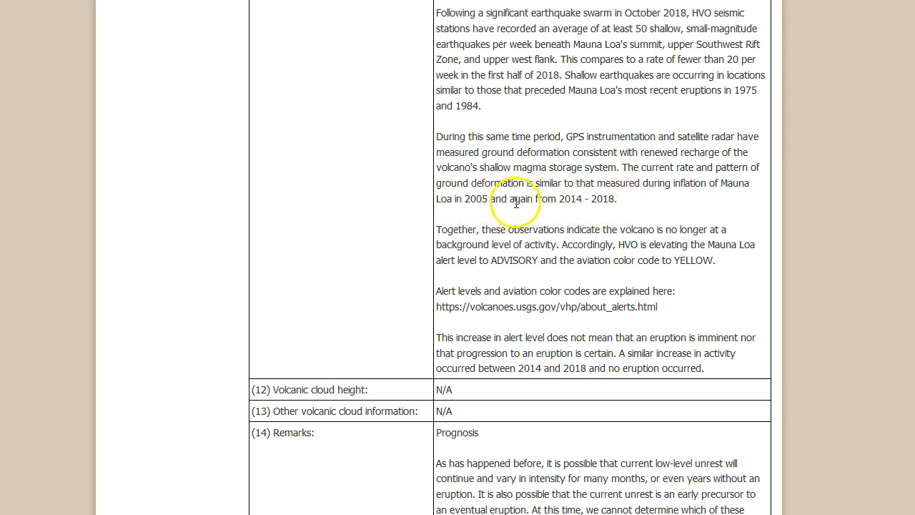
mouse_move(703, 222)
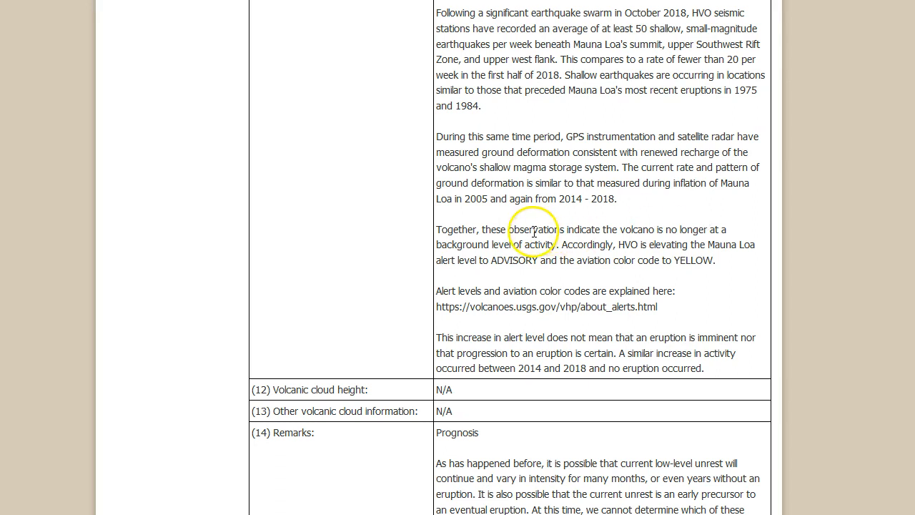
mouse_move(704, 229)
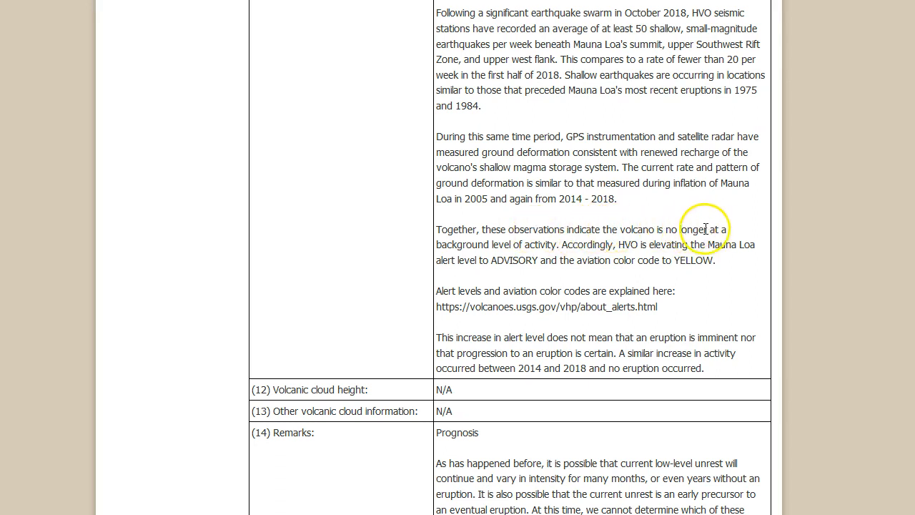
mouse_move(778, 254)
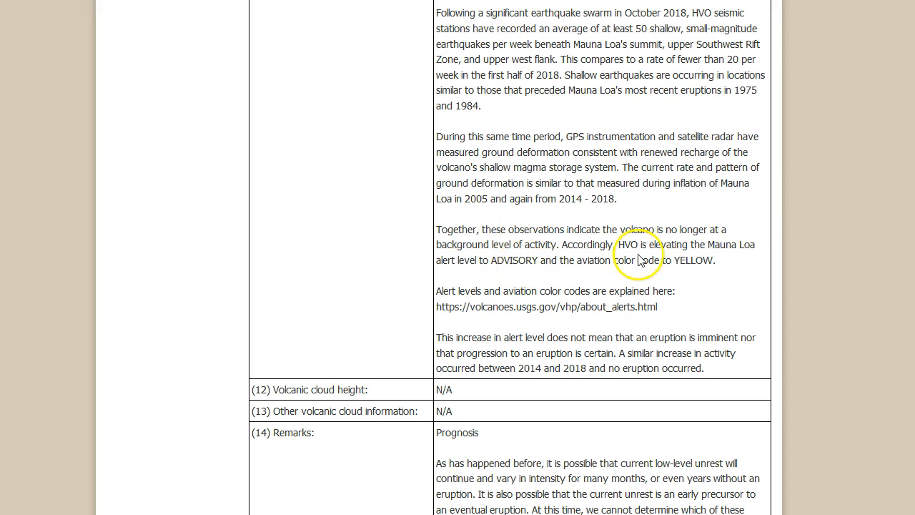
mouse_move(732, 277)
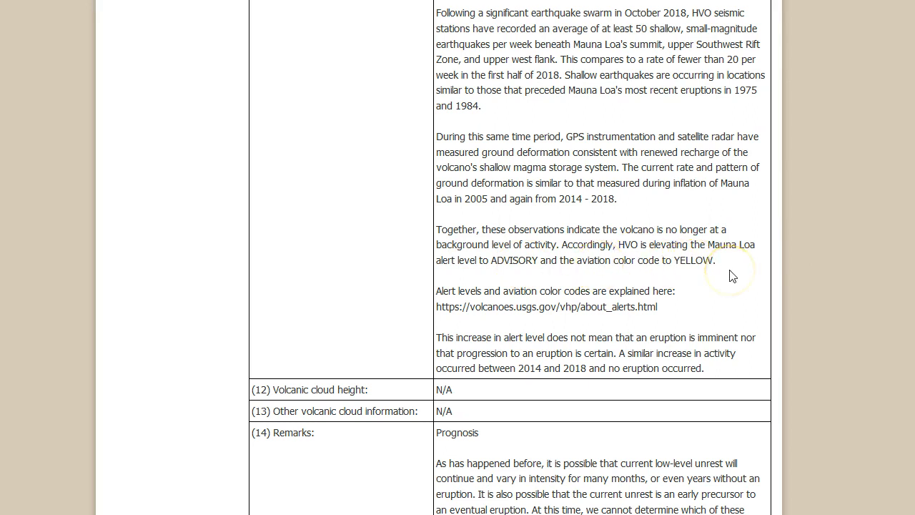
Highlight the phrase 'eruption is imminent', then move down to the Remarks prognosis.
scroll(down, 3)
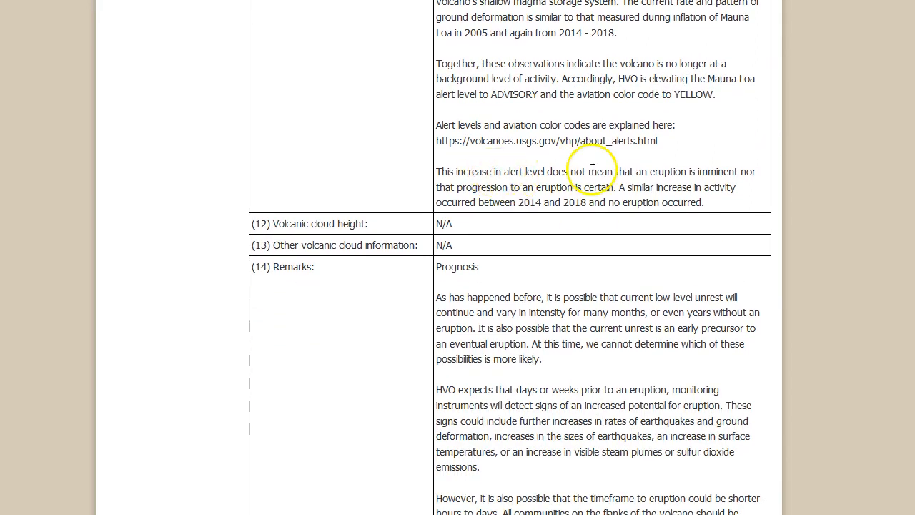
drag(649, 172, 712, 171)
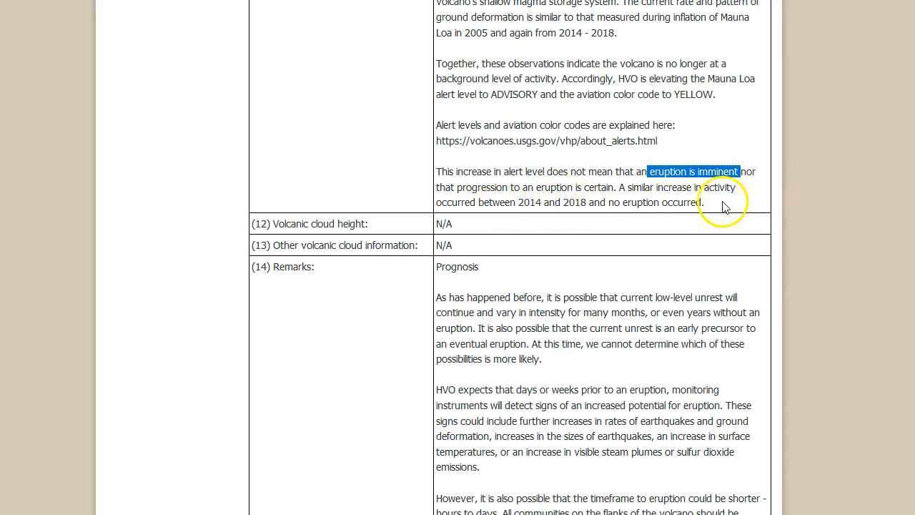
click(713, 207)
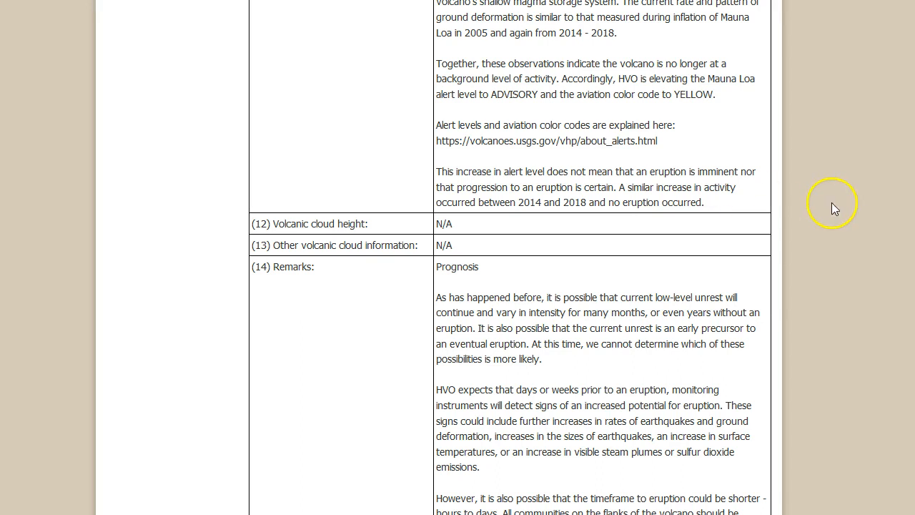
scroll(down, 3)
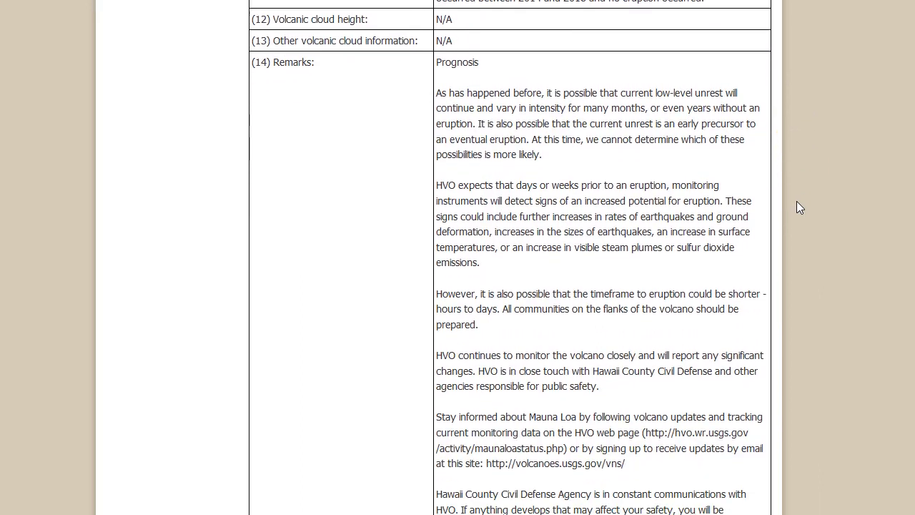
scroll(down, 3)
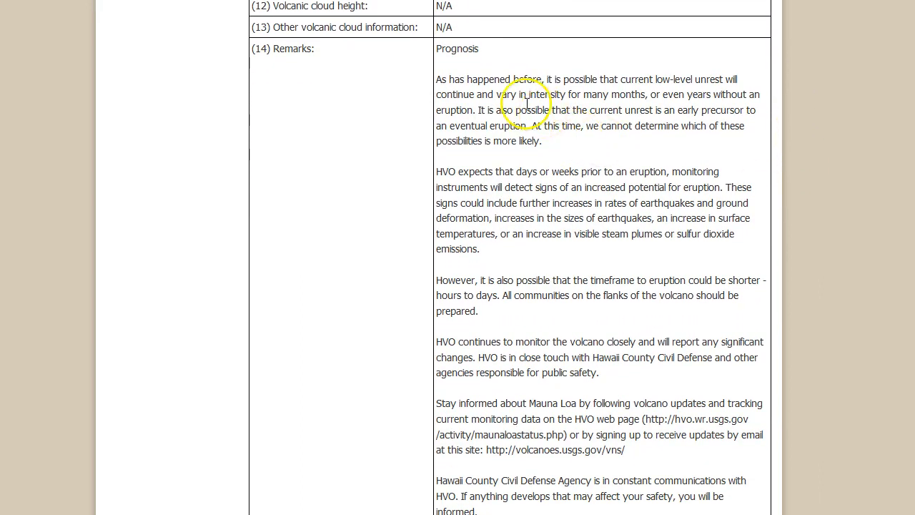
mouse_move(680, 78)
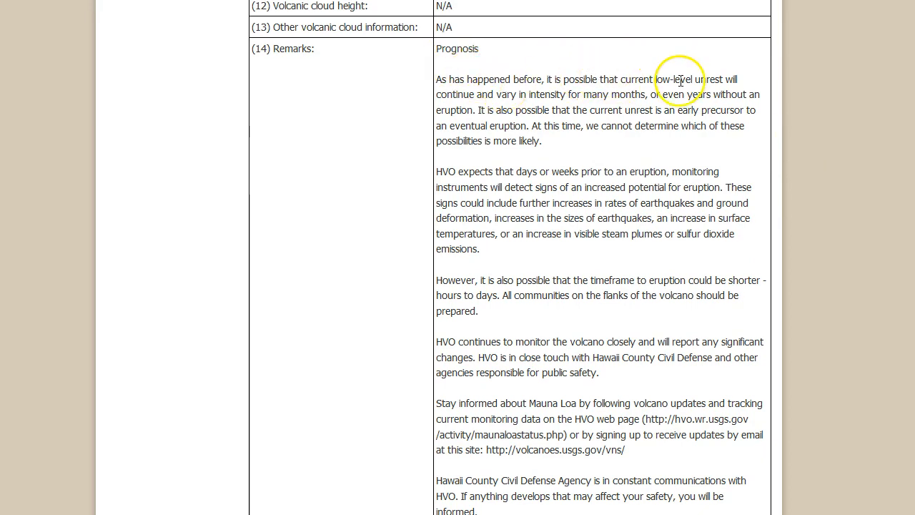
mouse_move(806, 100)
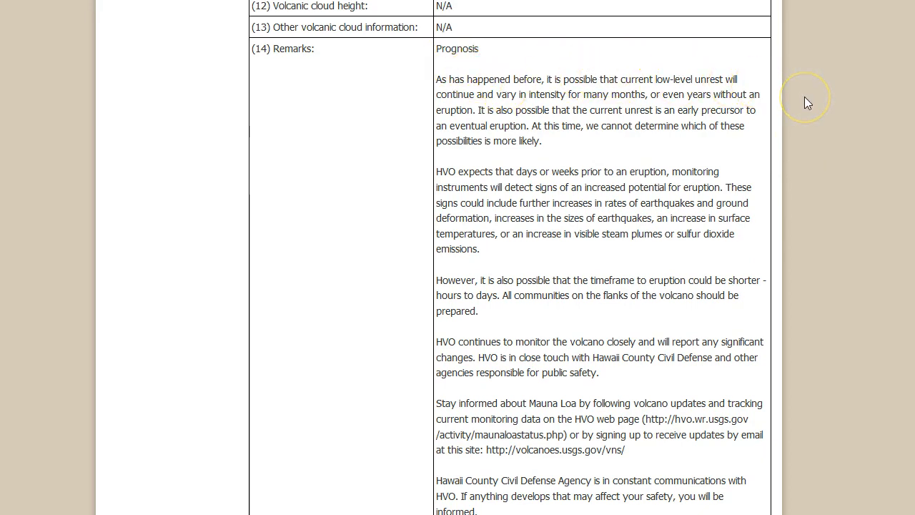
mouse_move(687, 97)
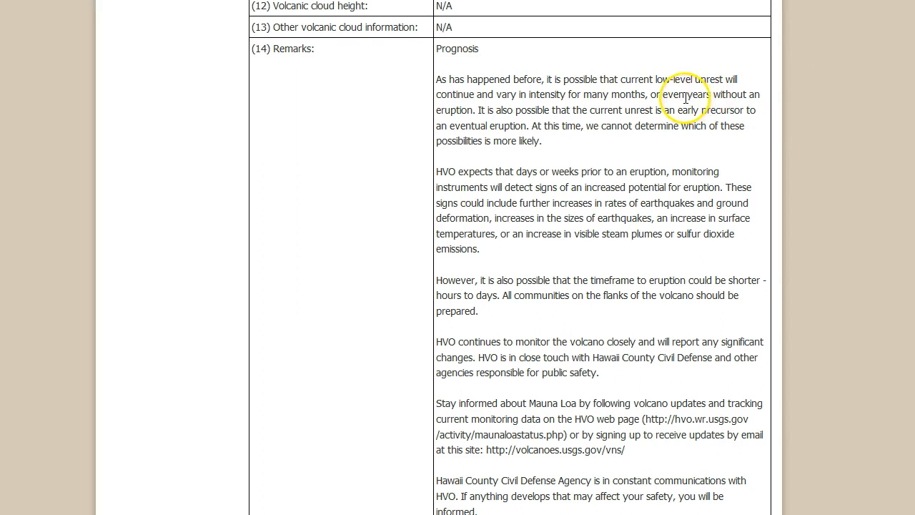
mouse_move(831, 109)
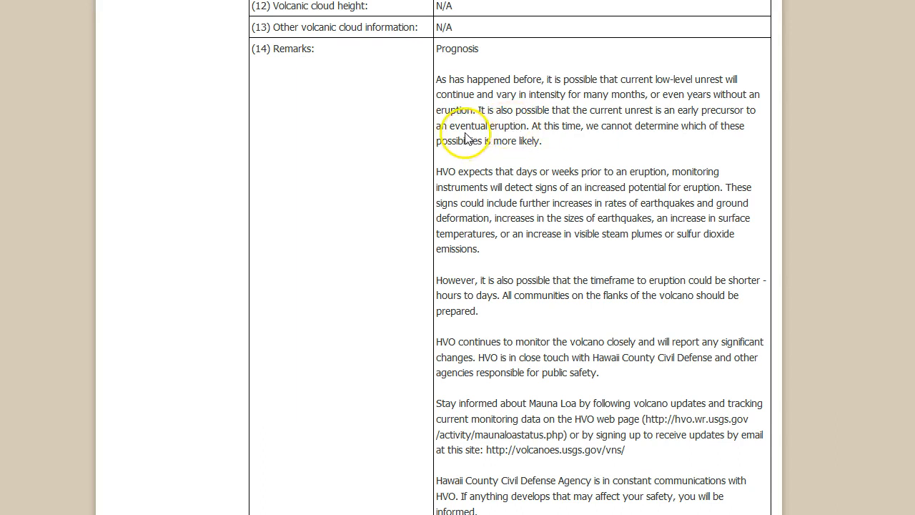
mouse_move(583, 146)
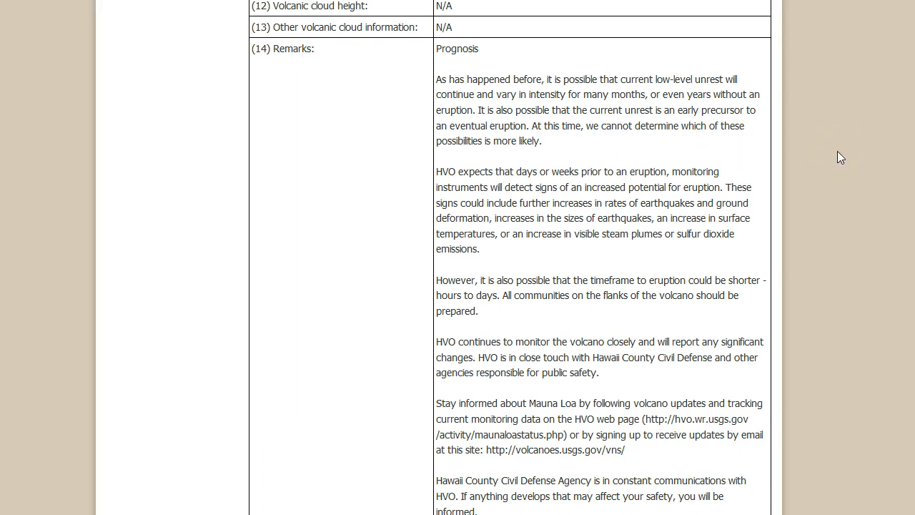
scroll(down, 3)
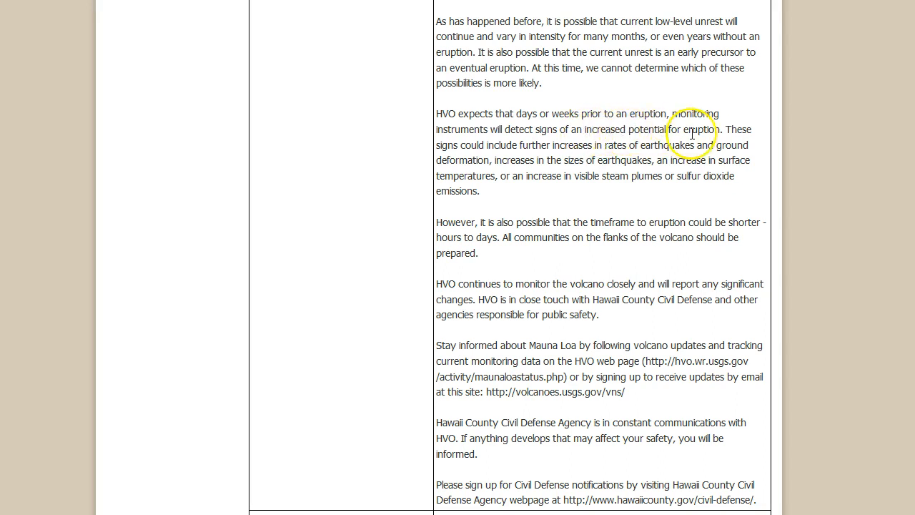
drag(506, 129, 721, 129)
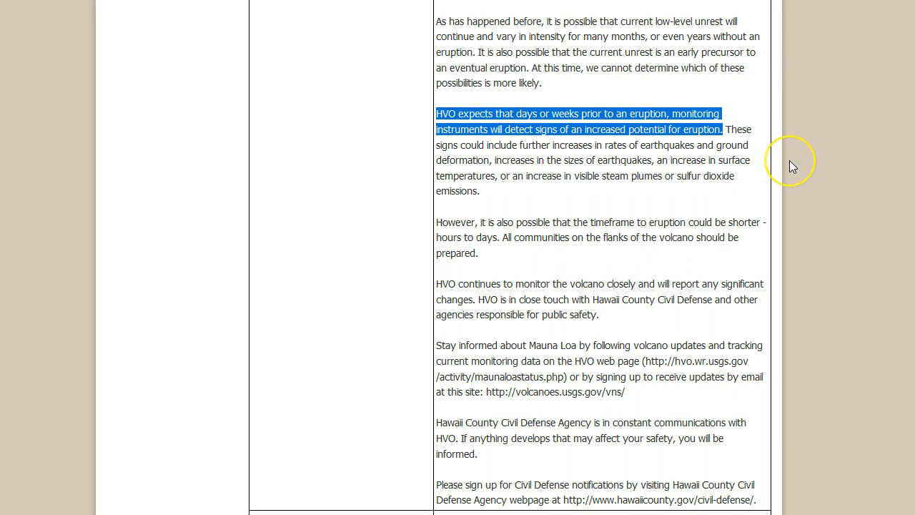
click(472, 146)
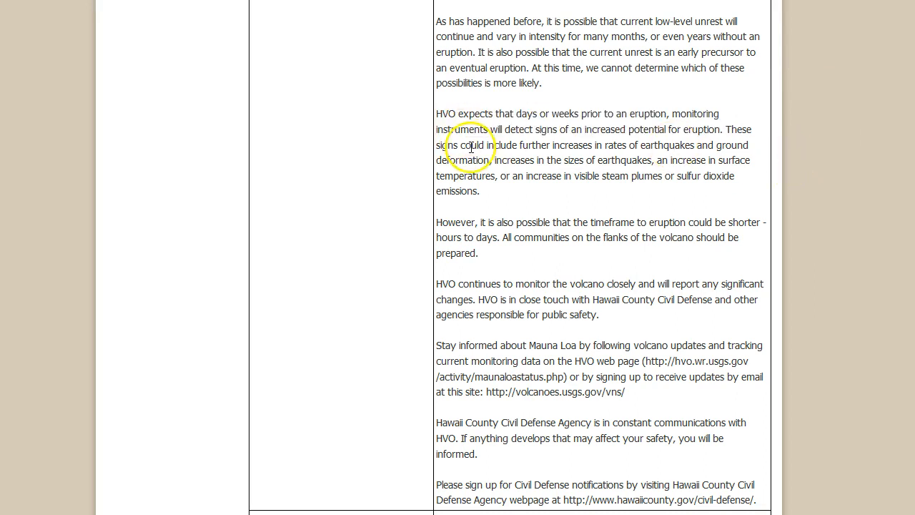
mouse_move(652, 146)
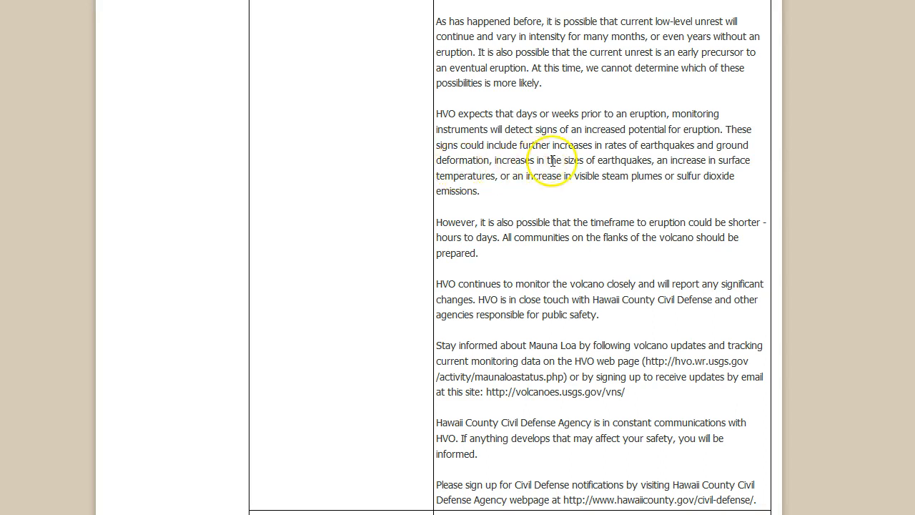
mouse_move(727, 160)
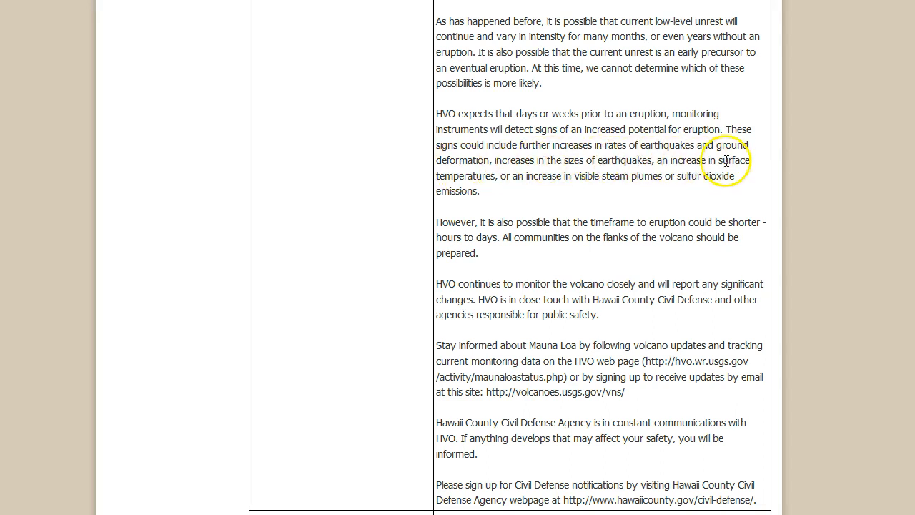
mouse_move(486, 177)
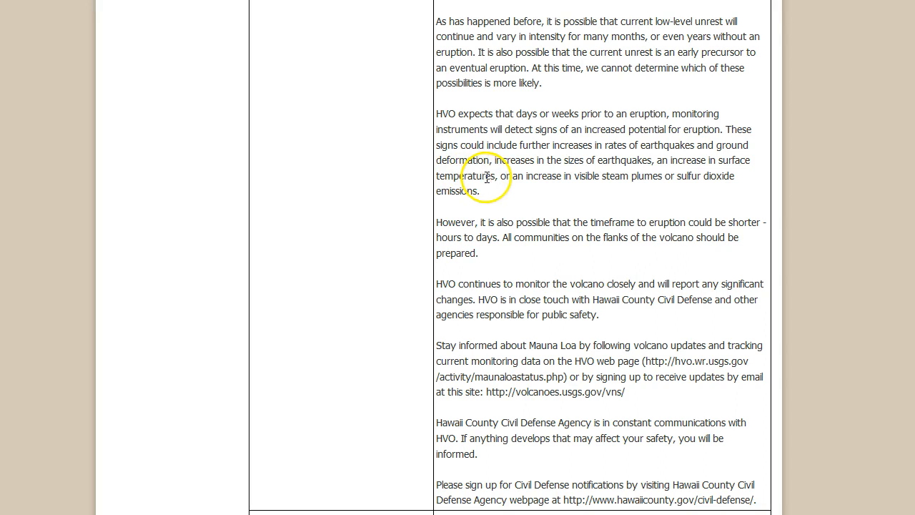
mouse_move(786, 180)
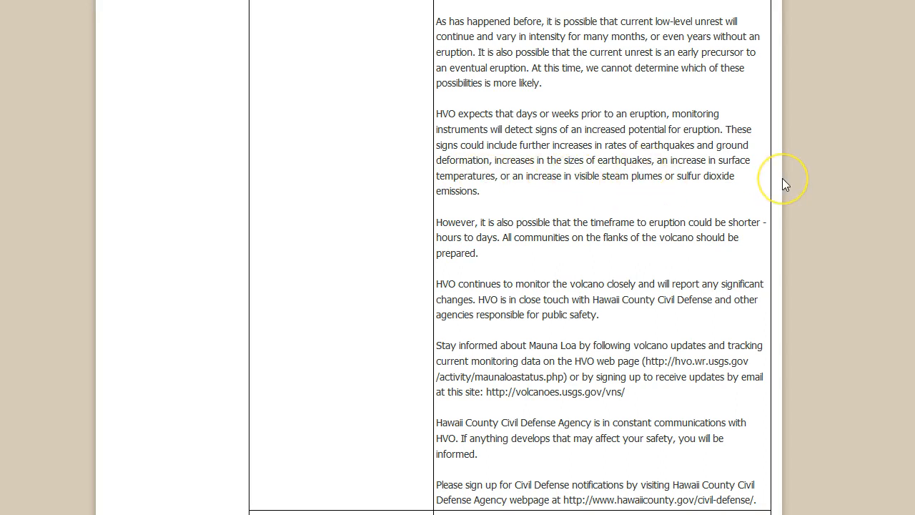
scroll(down, 3)
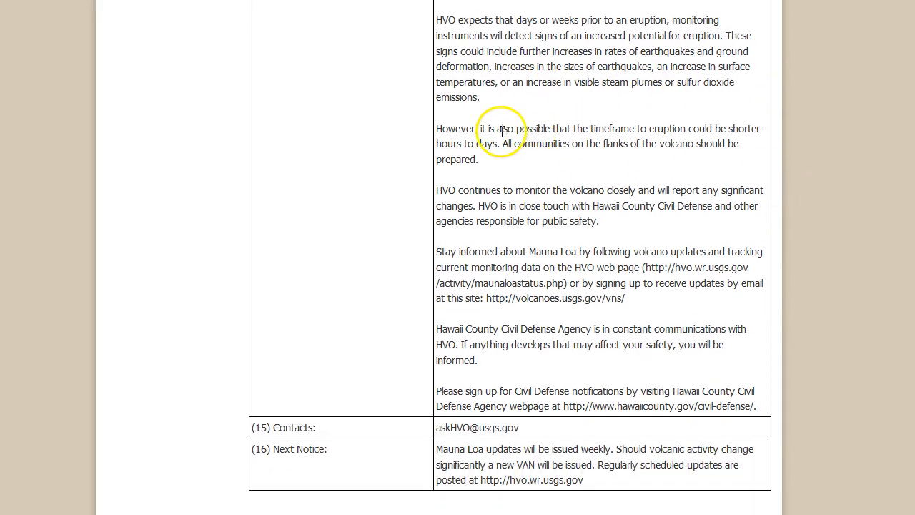
mouse_move(683, 132)
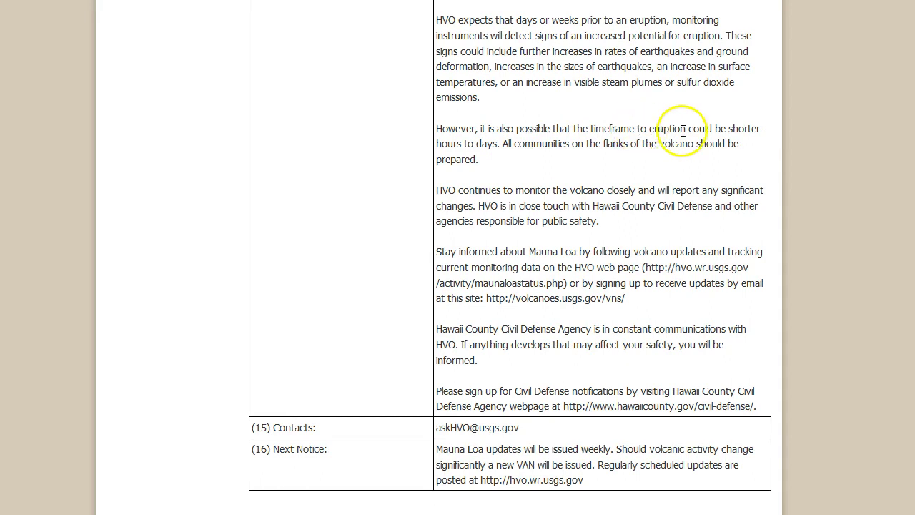
double_click(481, 143)
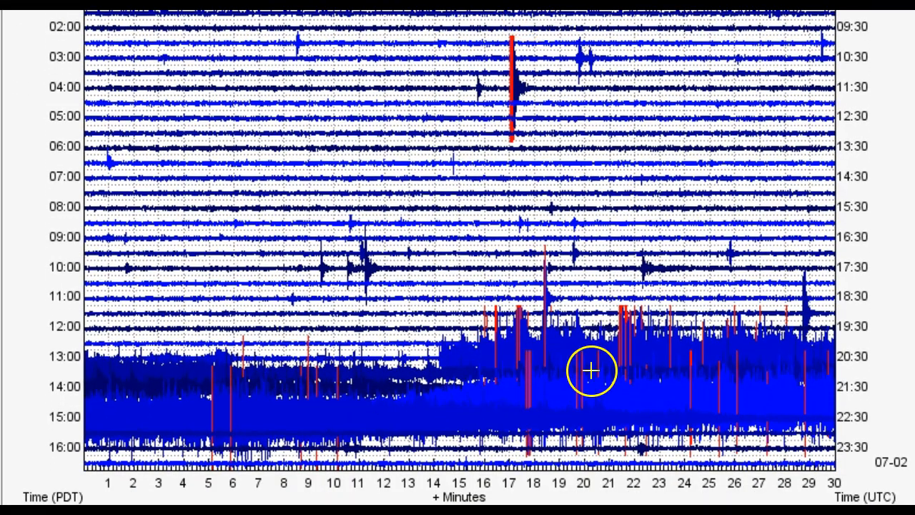
mouse_move(588, 356)
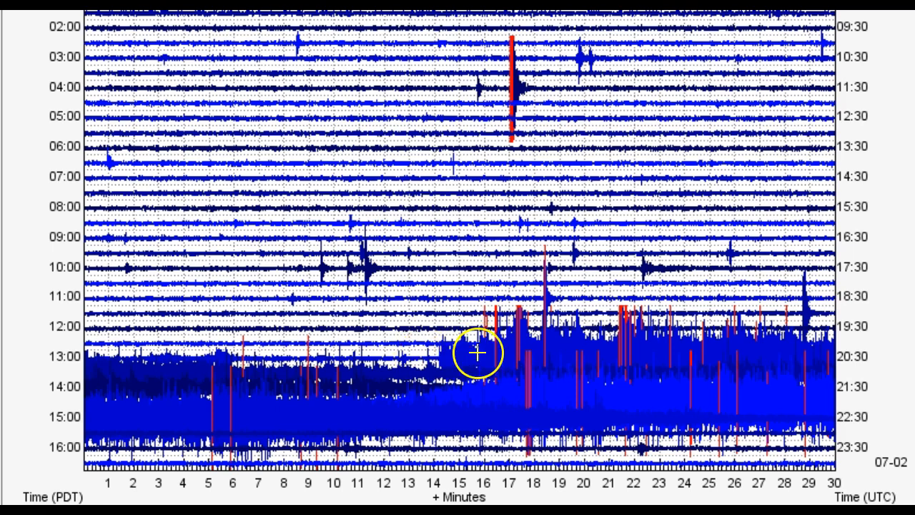
mouse_move(532, 403)
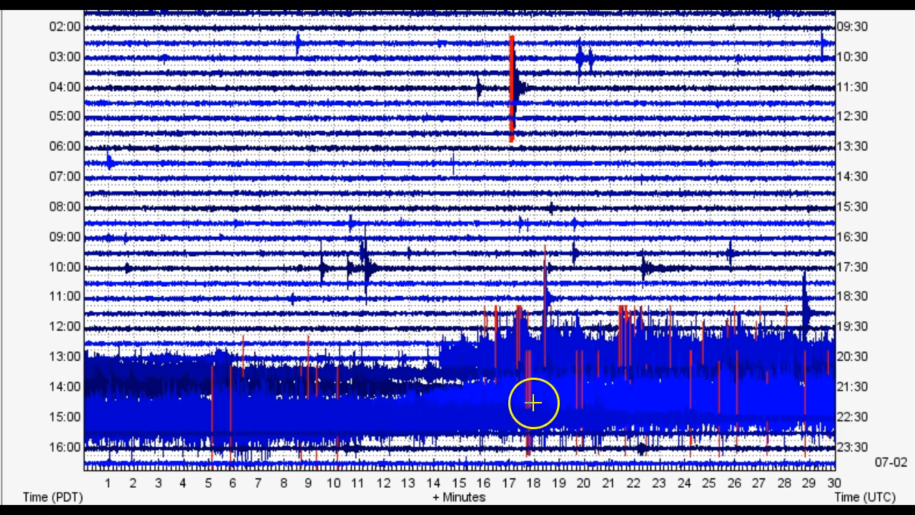
mouse_move(492, 394)
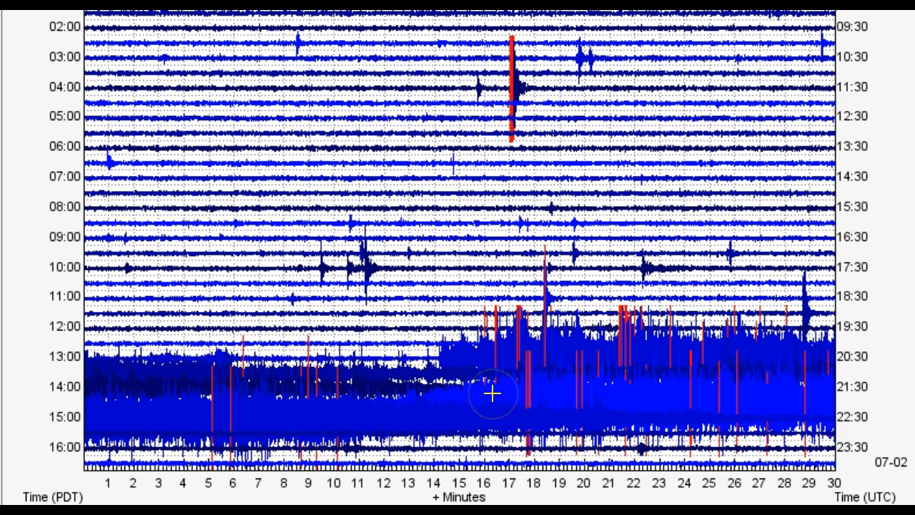
mouse_move(612, 31)
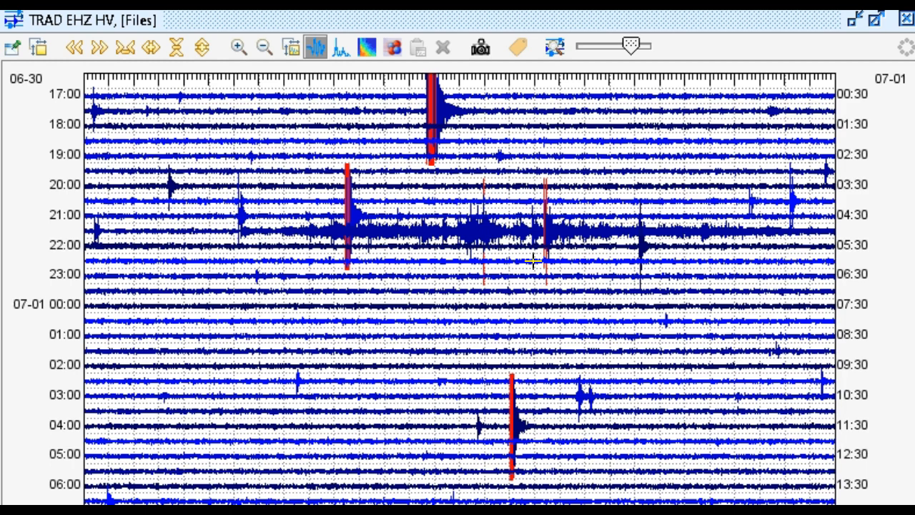
mouse_move(191, 478)
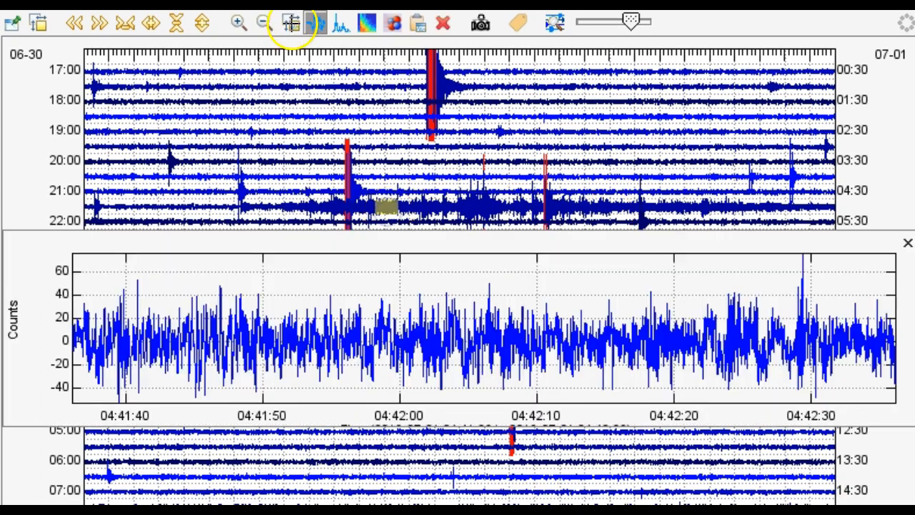
Widen the tremor waveform clip to a longer span and show its 0–25 Hz spectrogram.
click(263, 24)
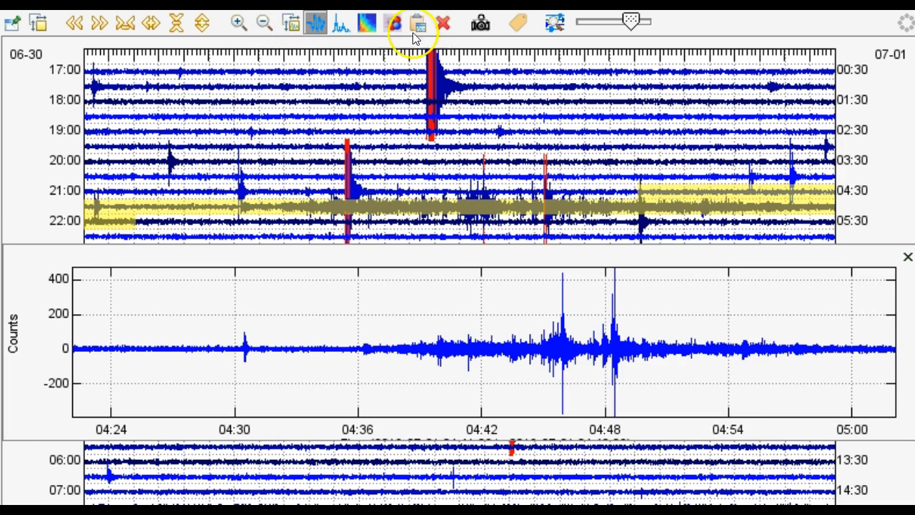
click(366, 23)
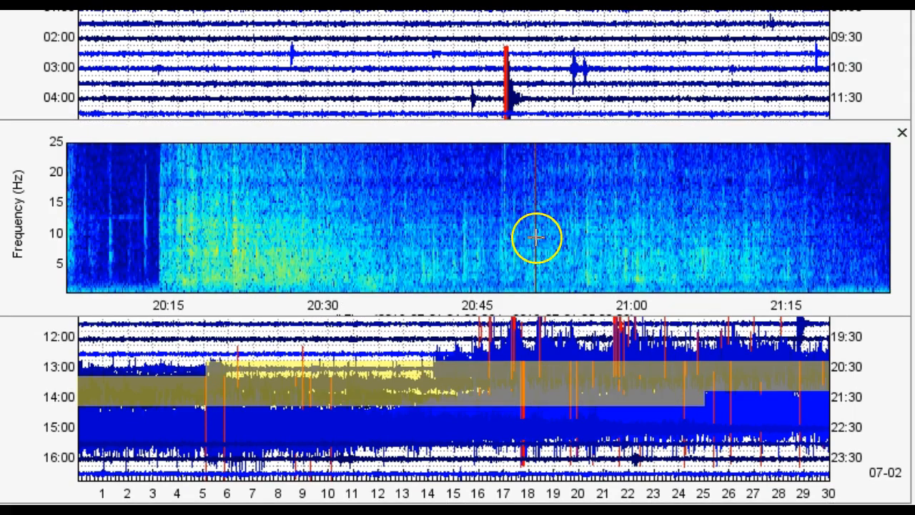
mouse_move(481, 261)
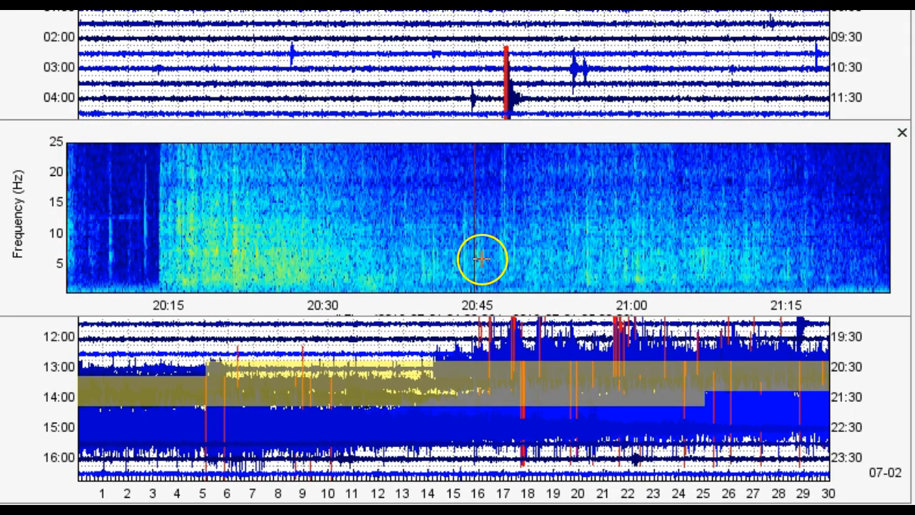
mouse_move(152, 266)
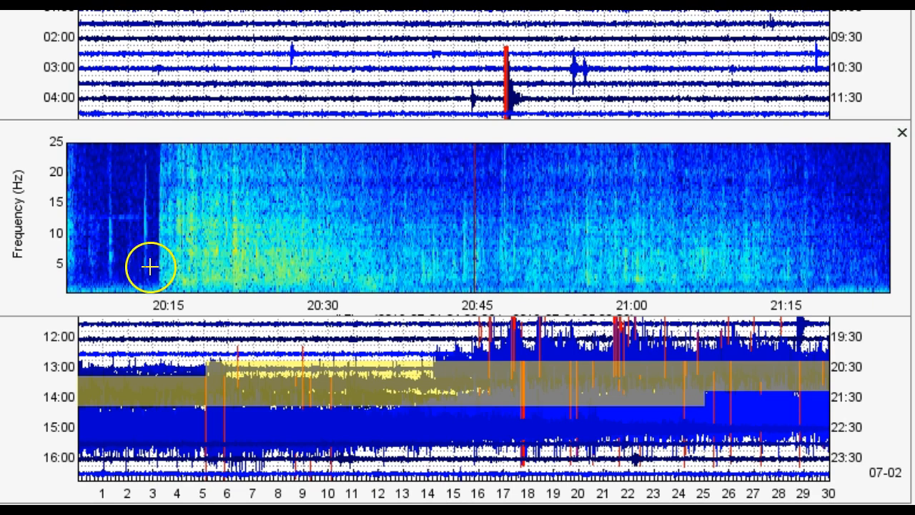
mouse_move(751, 263)
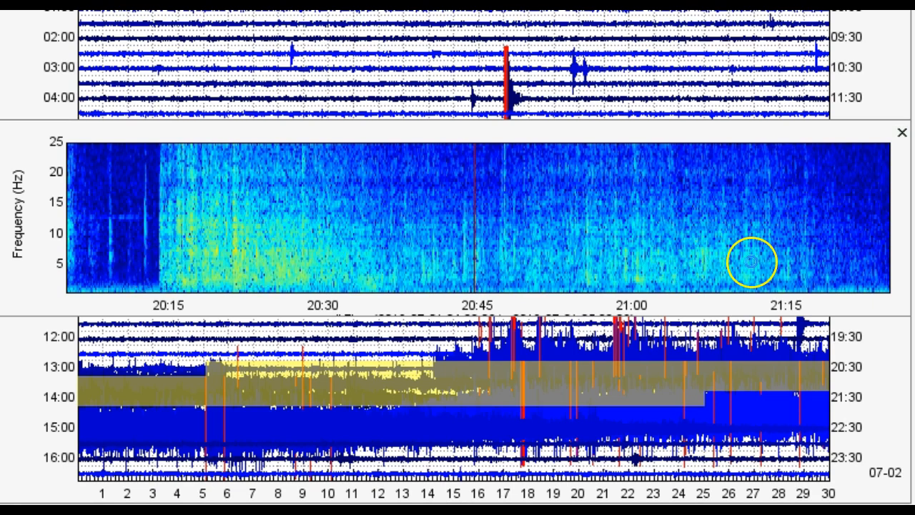
mouse_move(152, 226)
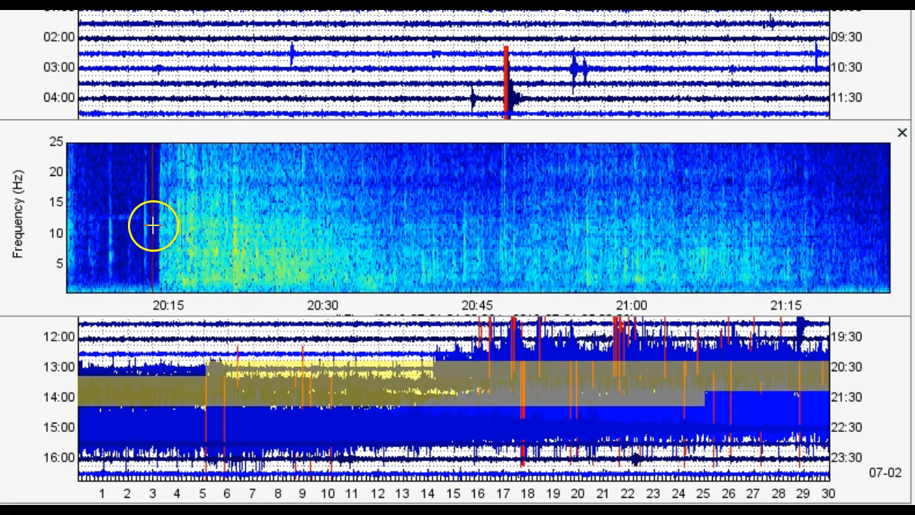
mouse_move(832, 224)
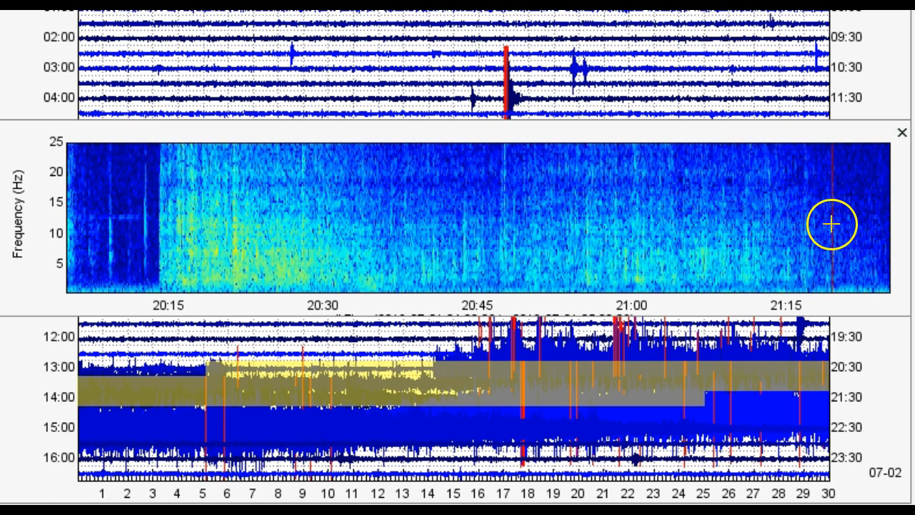
mouse_move(152, 239)
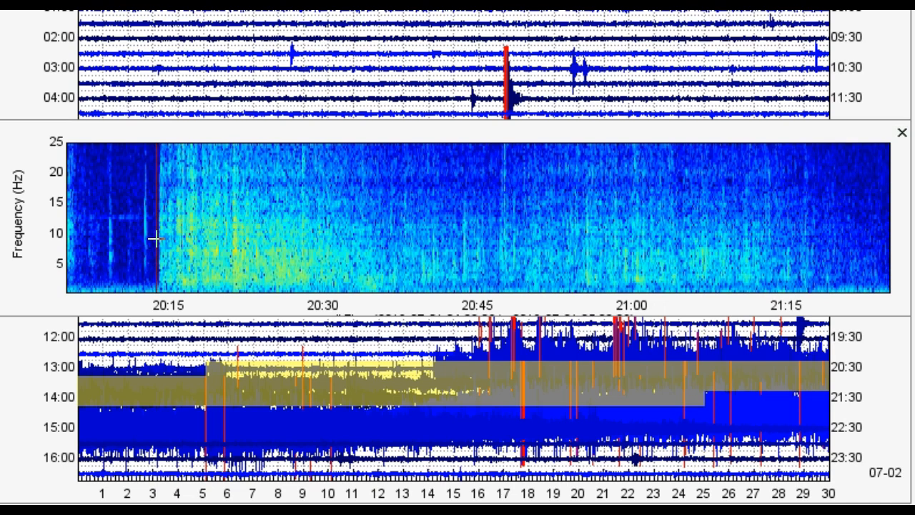
mouse_move(881, 244)
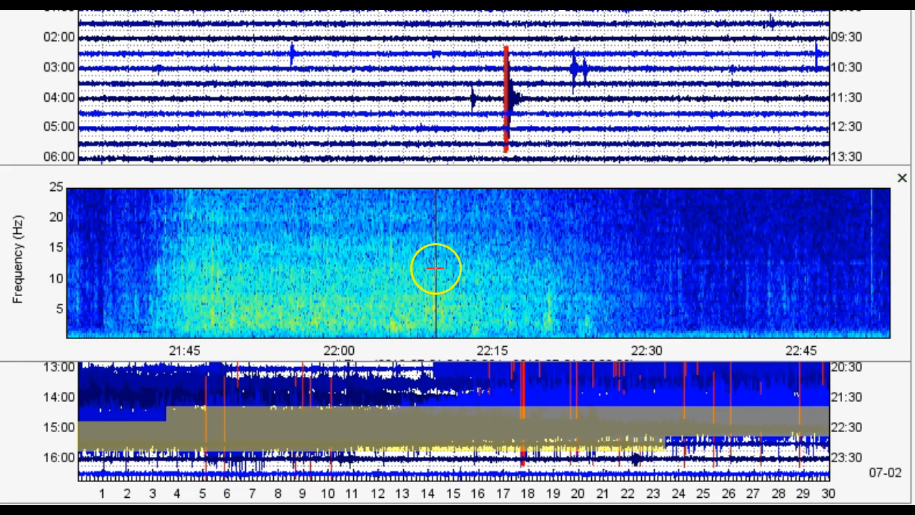
mouse_move(222, 208)
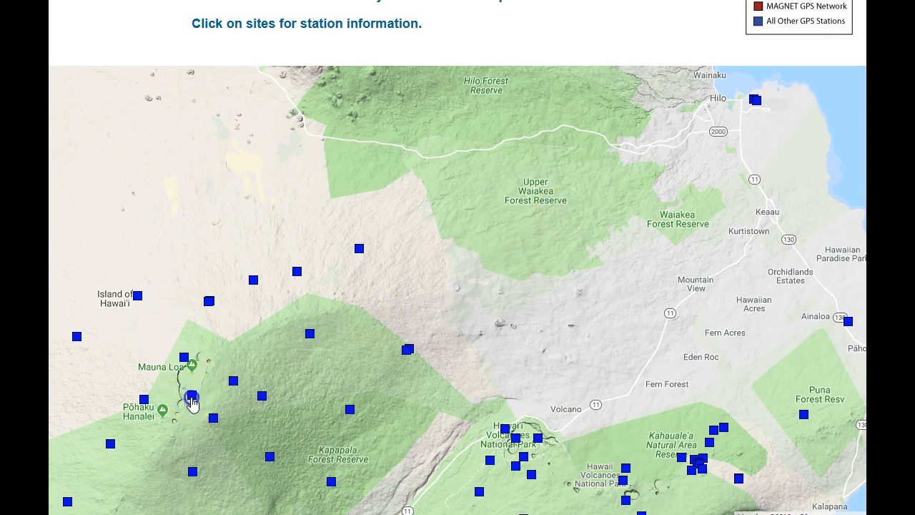
Open station MLSP's popup on the GPS map and bring up its displacement time-series plots.
click(192, 398)
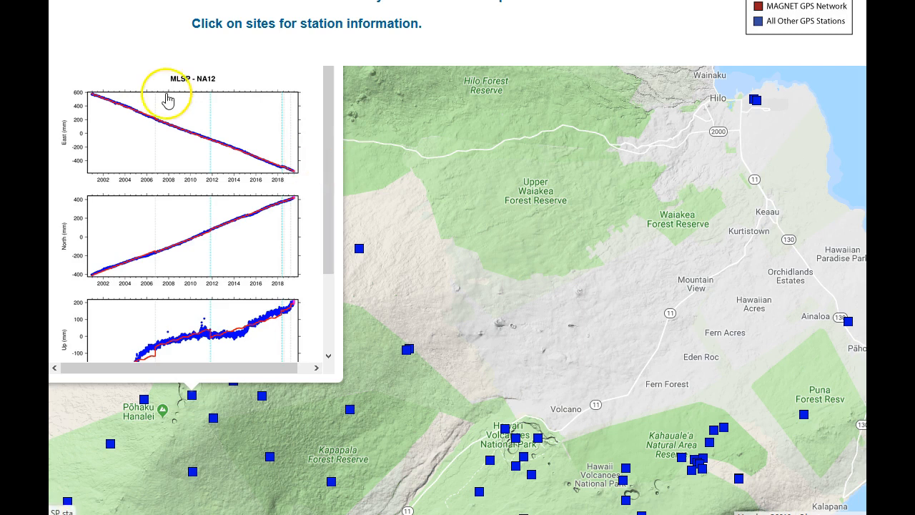
click(512, 452)
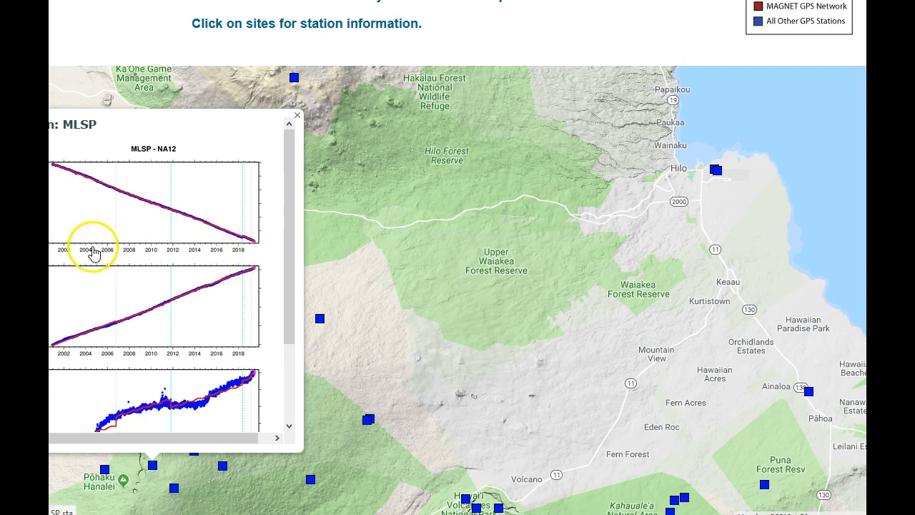
mouse_move(56, 251)
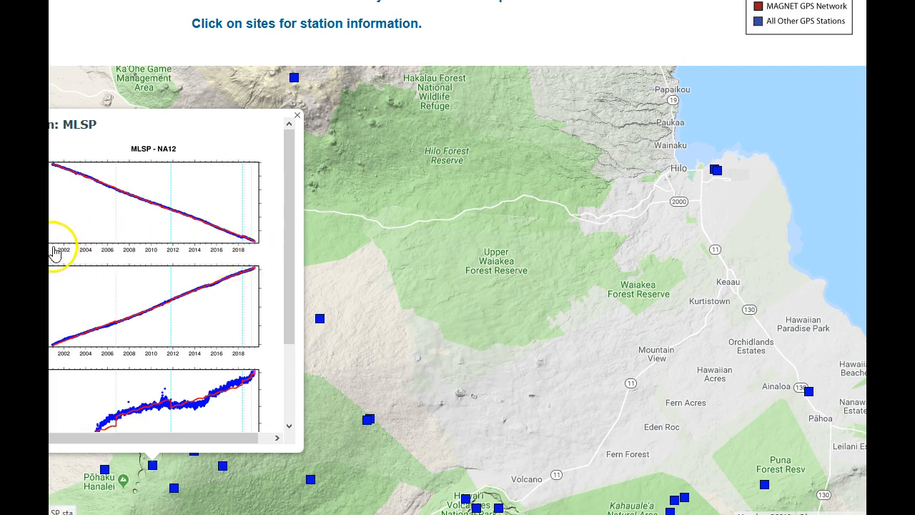
mouse_move(577, 217)
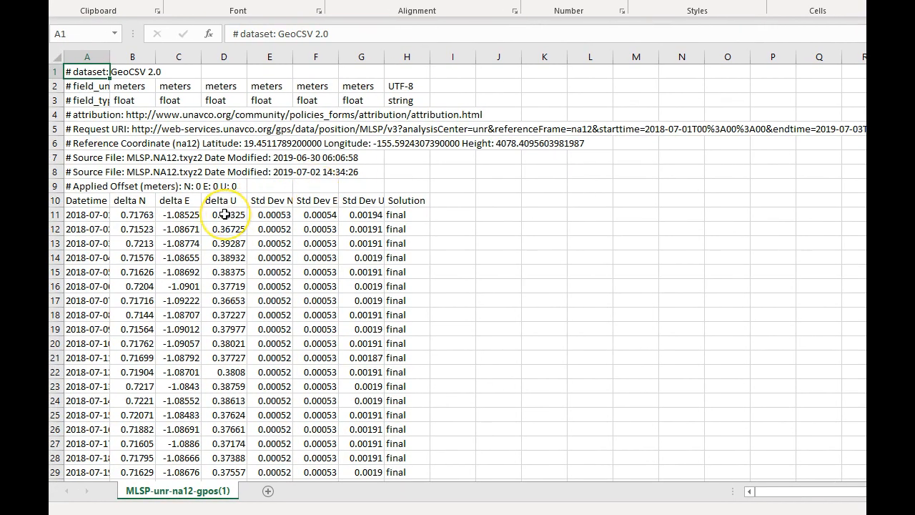
click(223, 215)
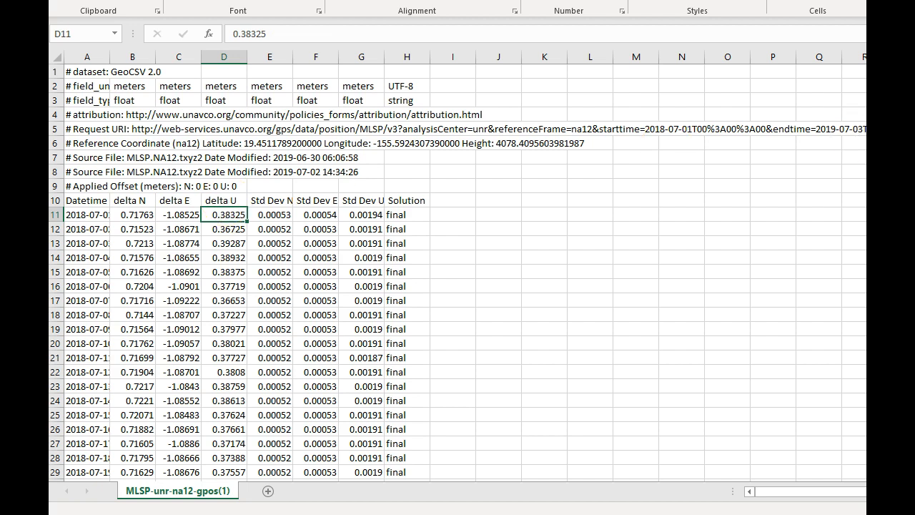
scroll(down, 3)
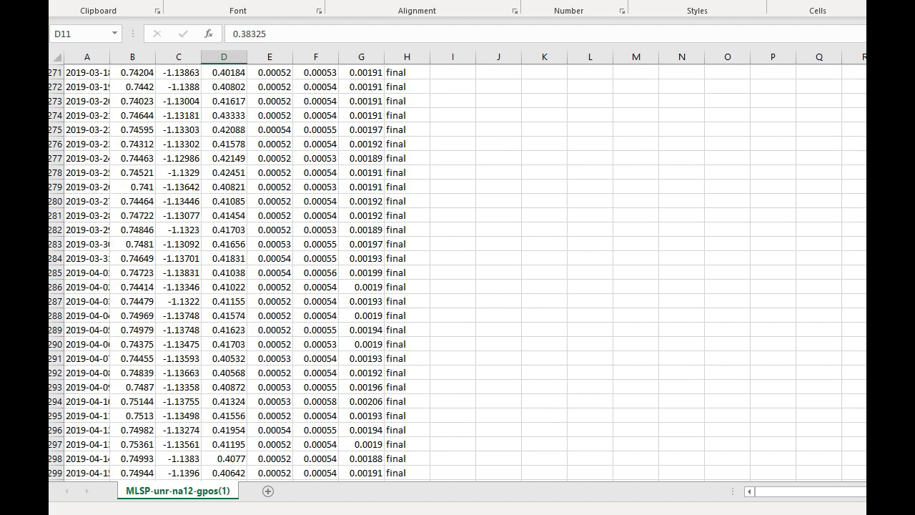
scroll(down, 3)
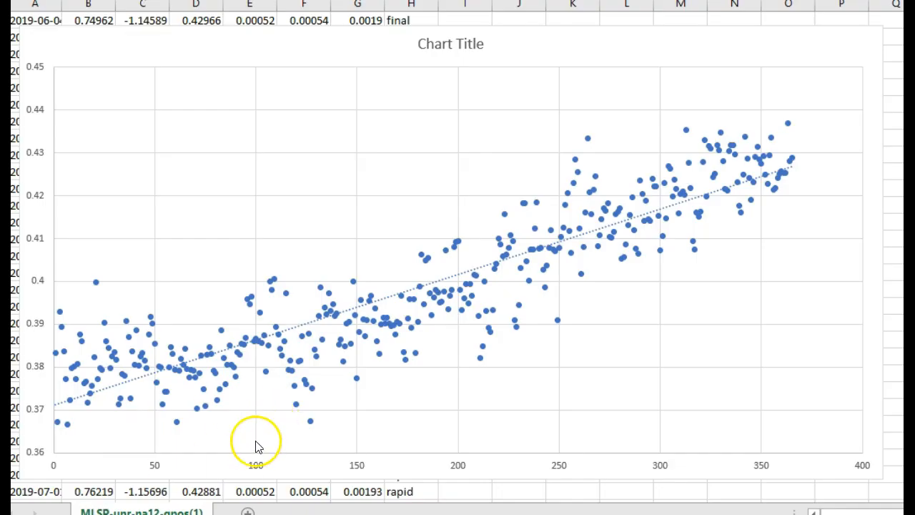
mouse_move(260, 344)
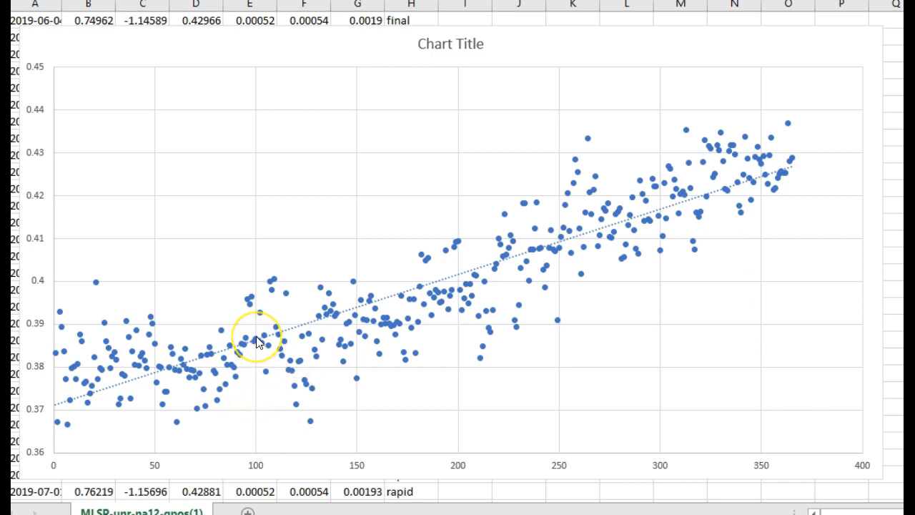
mouse_move(258, 344)
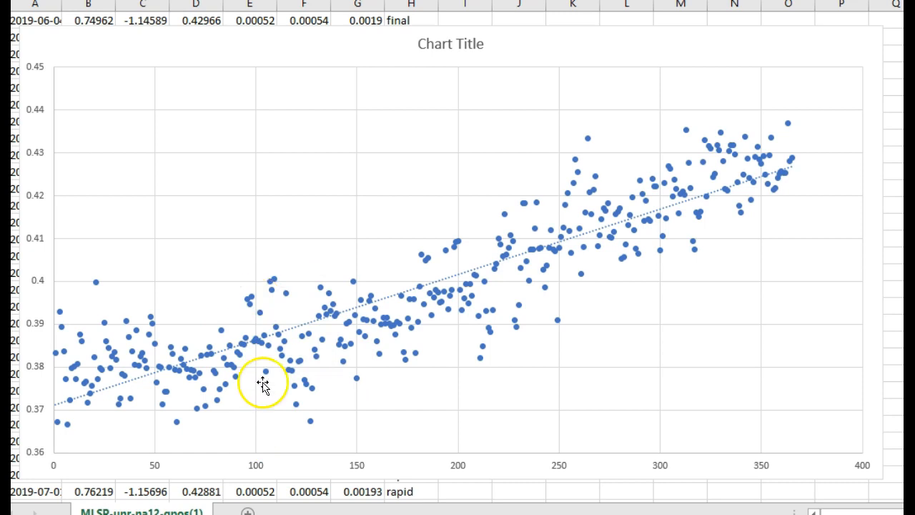
mouse_move(780, 180)
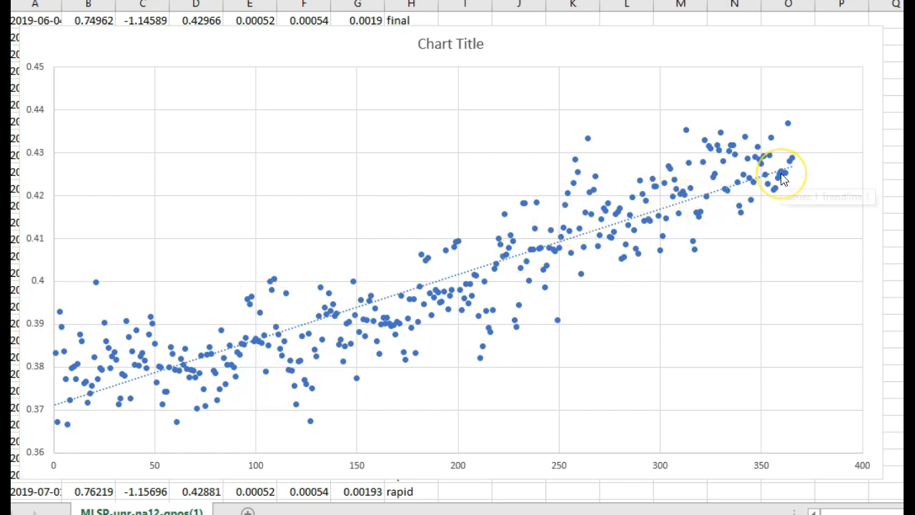
mouse_move(783, 179)
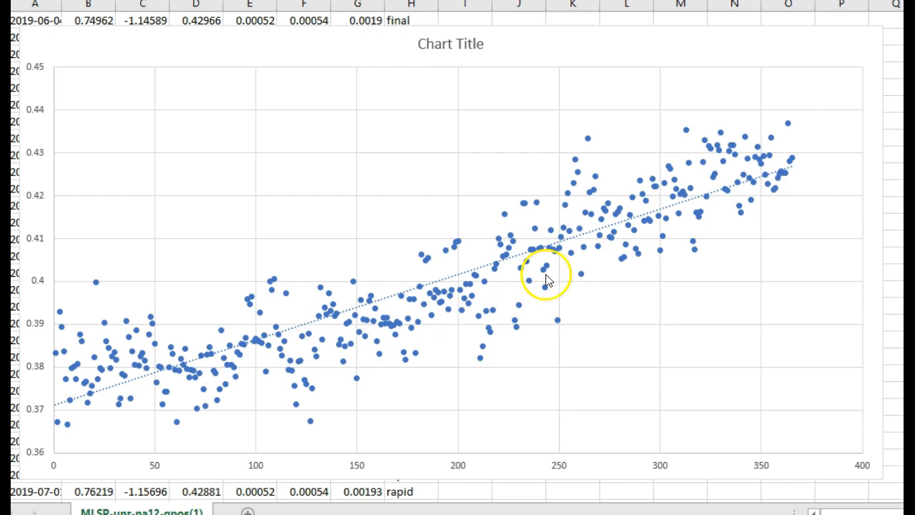
mouse_move(798, 166)
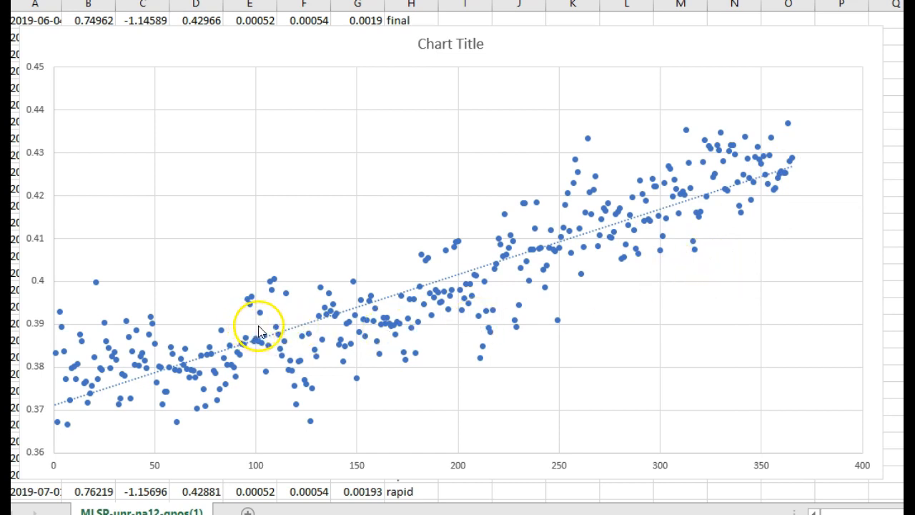
mouse_move(50, 335)
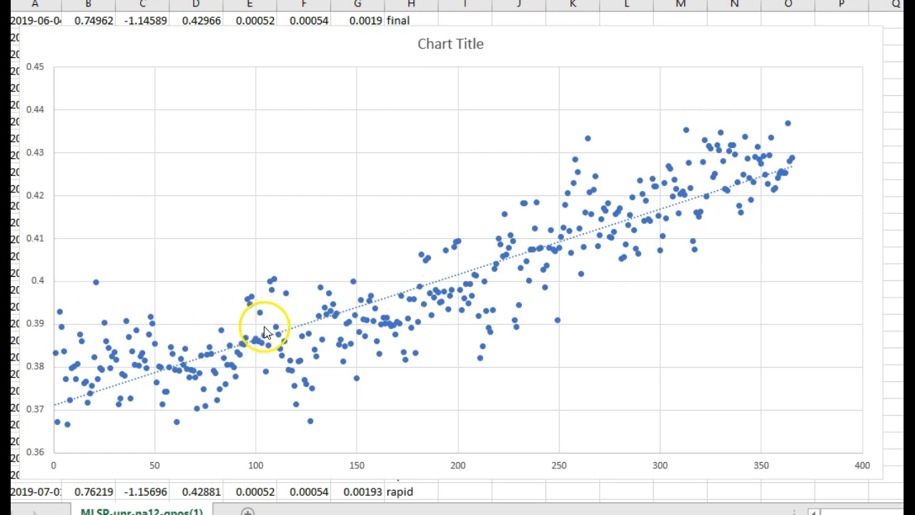
mouse_move(761, 156)
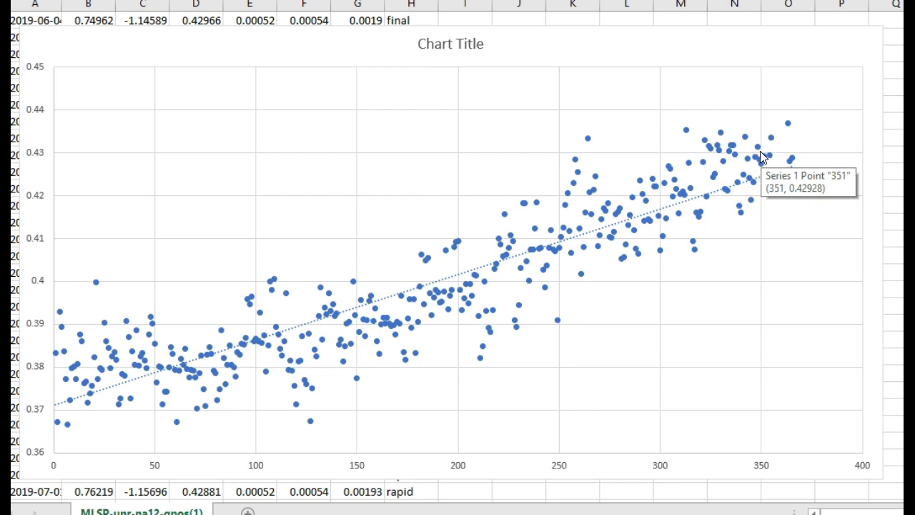
Switch to the BYRL (NA12) GeoCSV workbook listing daily delta N, E and U values.
click(764, 151)
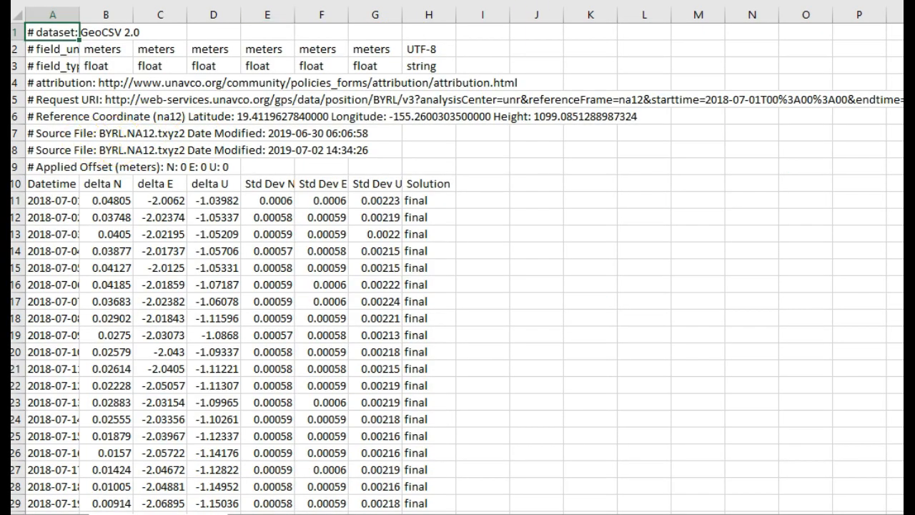
mouse_move(486, 115)
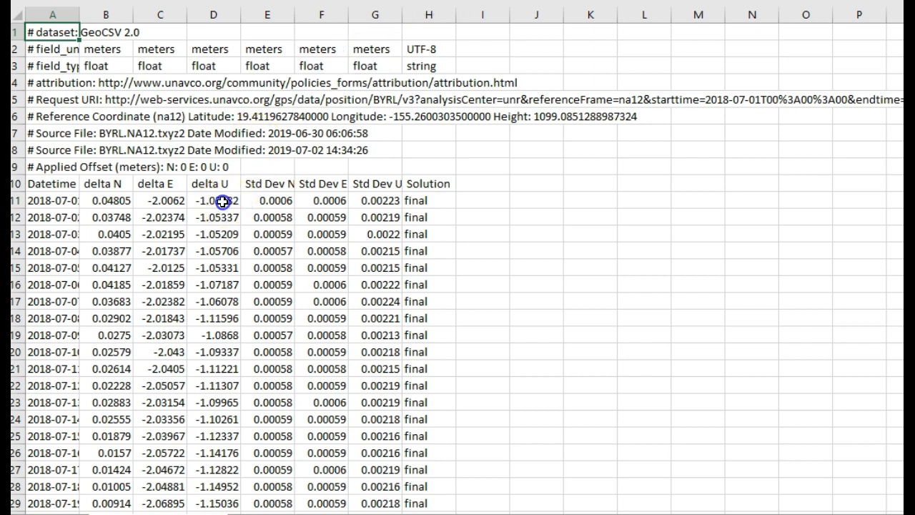
Extend the selection from D11 down to the last BYRL delta U value.
scroll(down, 3)
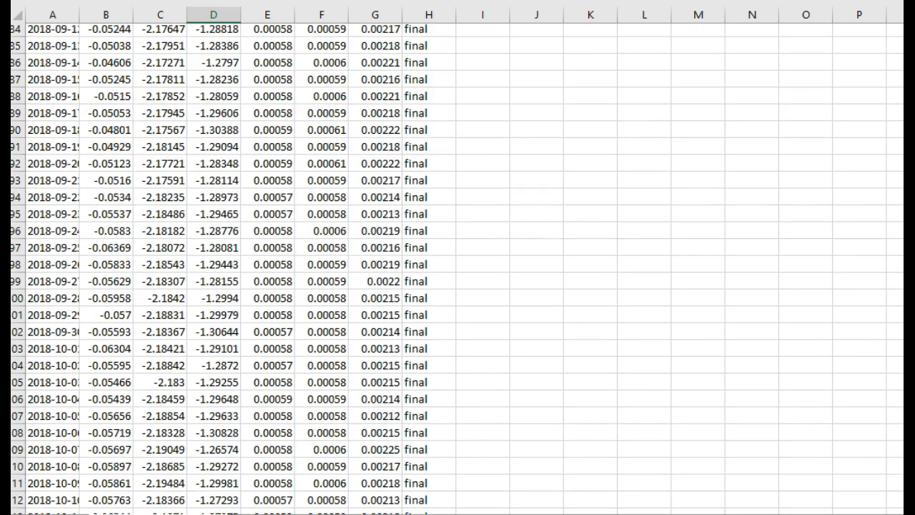
scroll(down, 3)
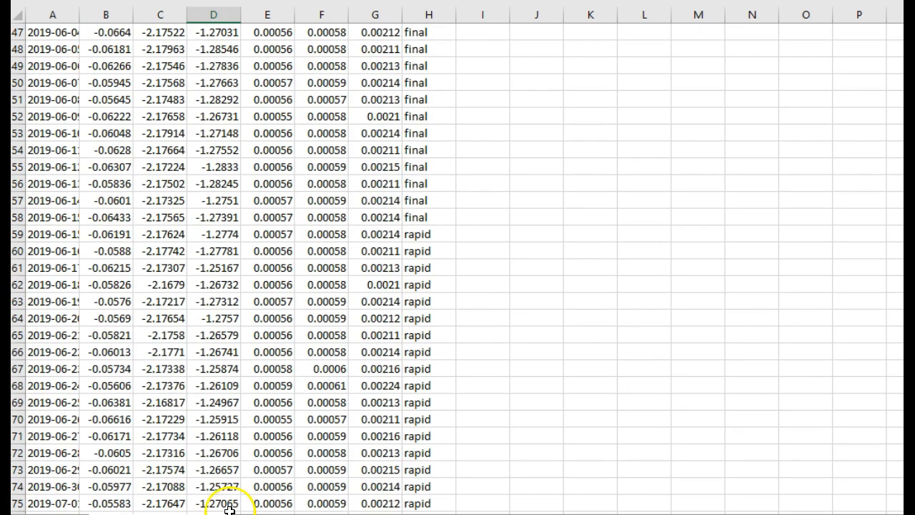
click(212, 11)
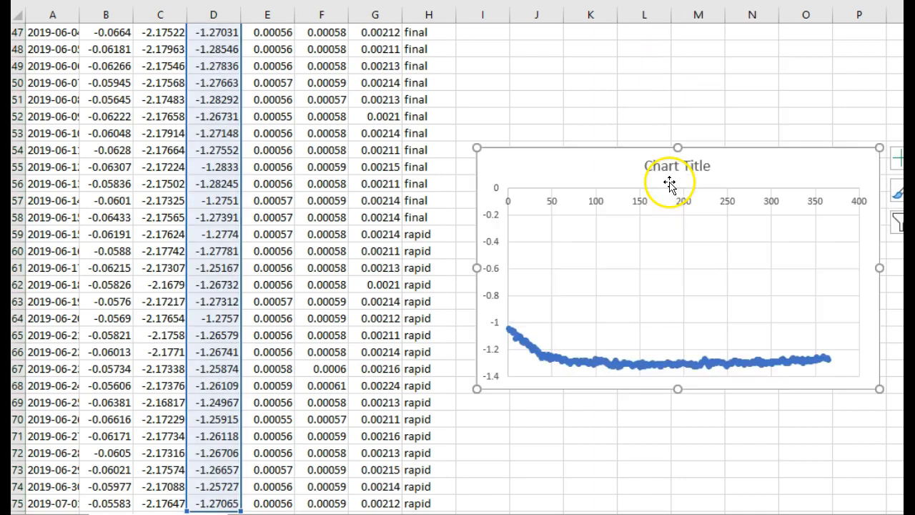
Enlarge the new BYRL delta U scatter chart and select its vertical axis for rescaling.
drag(675, 179, 397, 85)
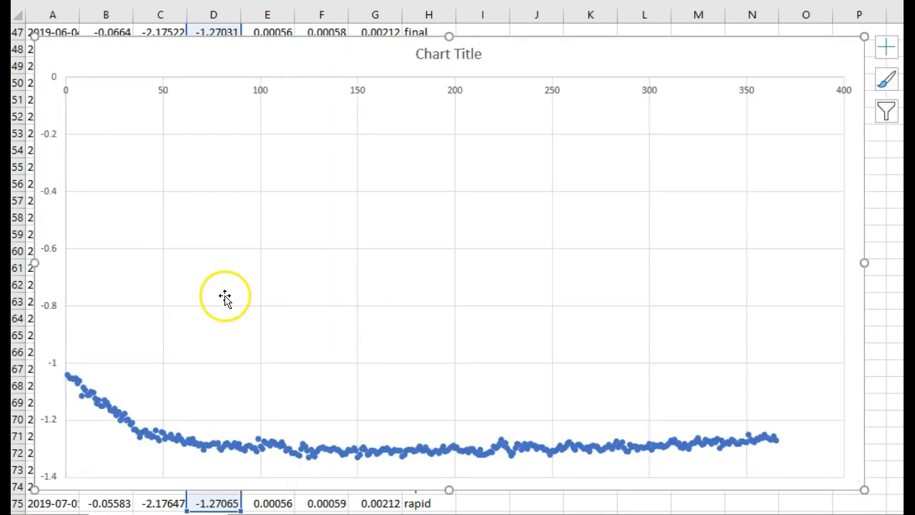
click(49, 306)
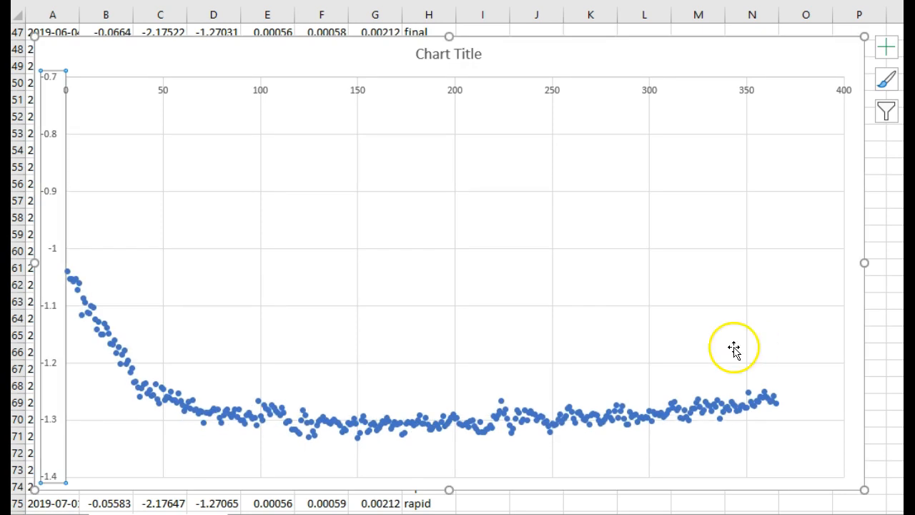
mouse_move(92, 309)
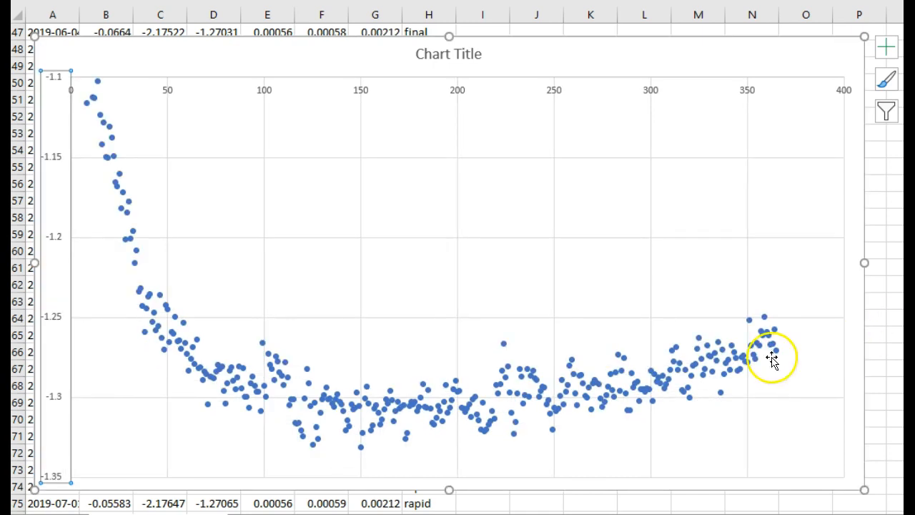
mouse_move(64, 401)
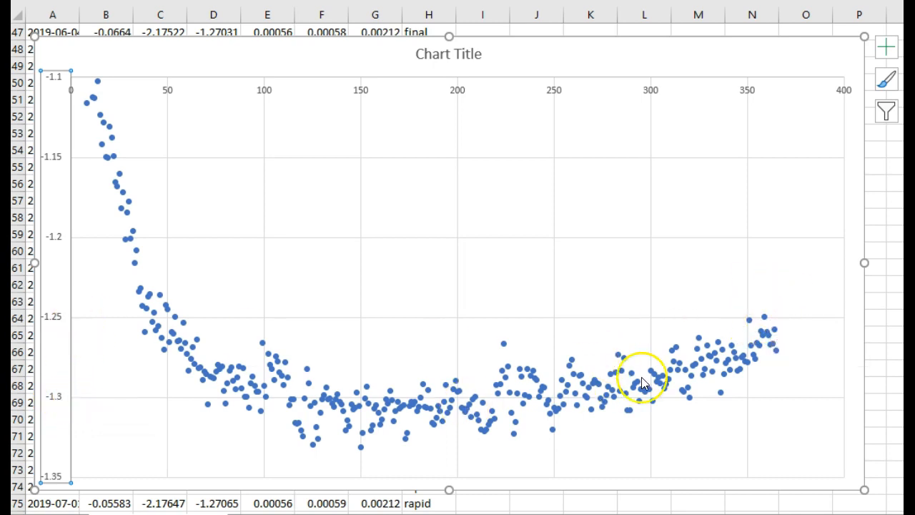
mouse_move(781, 361)
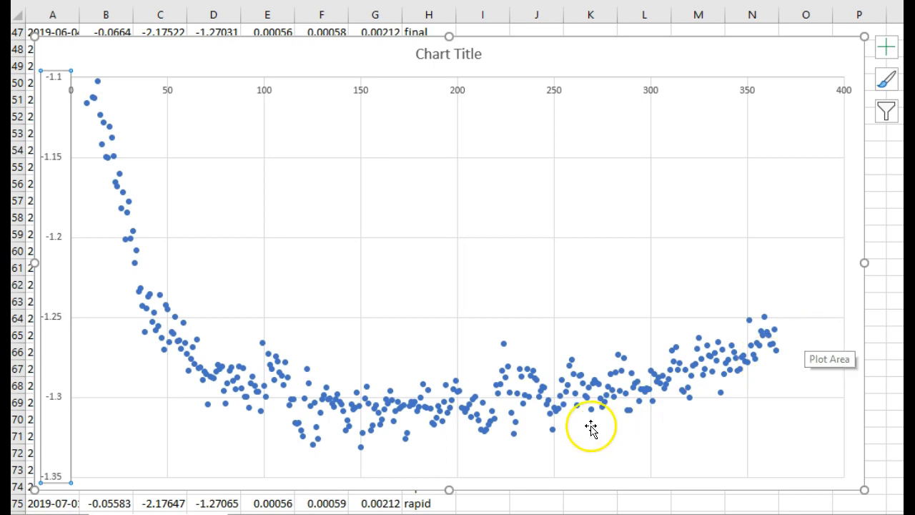
mouse_move(772, 356)
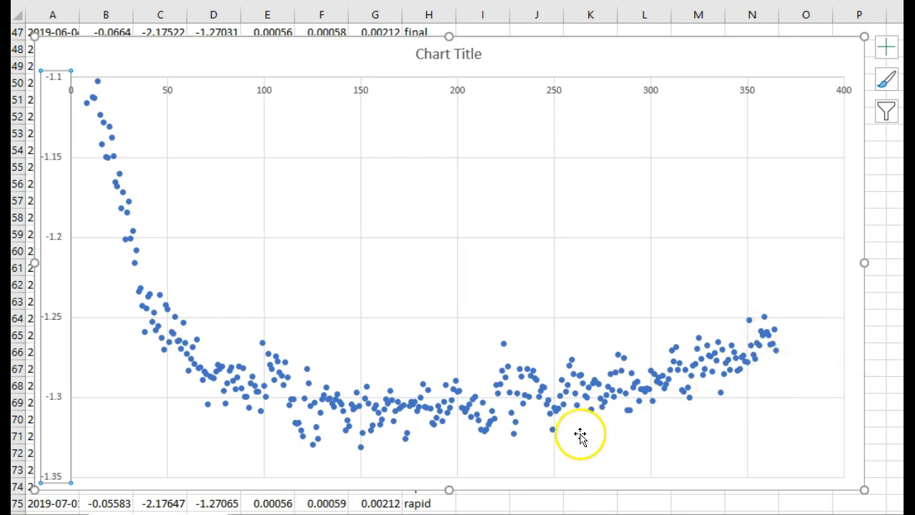
mouse_move(589, 380)
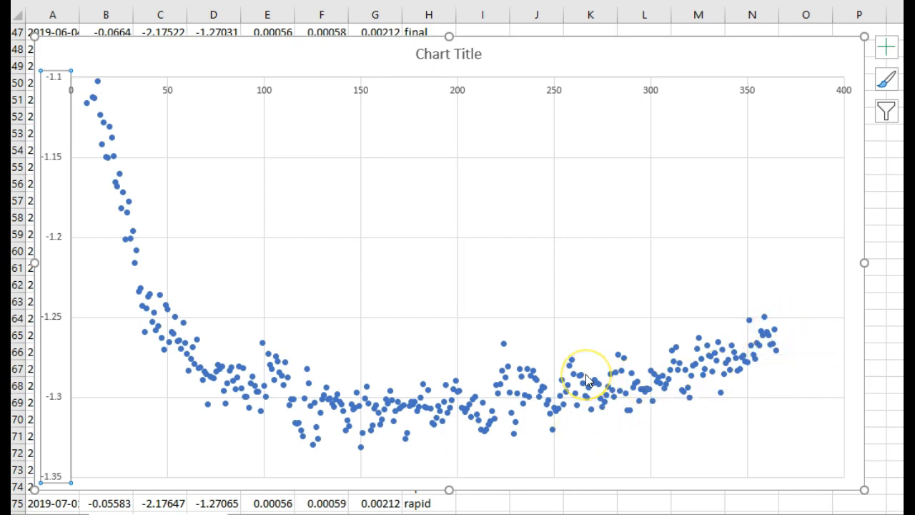
mouse_move(587, 381)
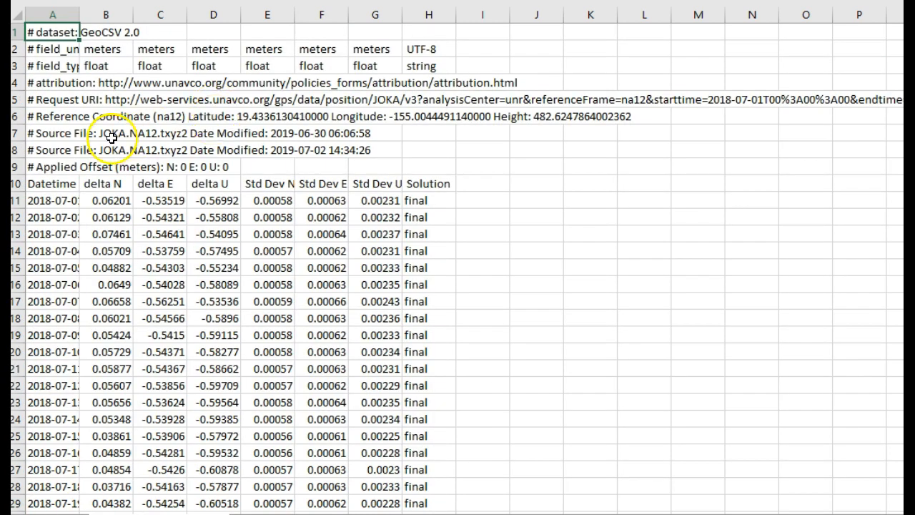
mouse_move(146, 137)
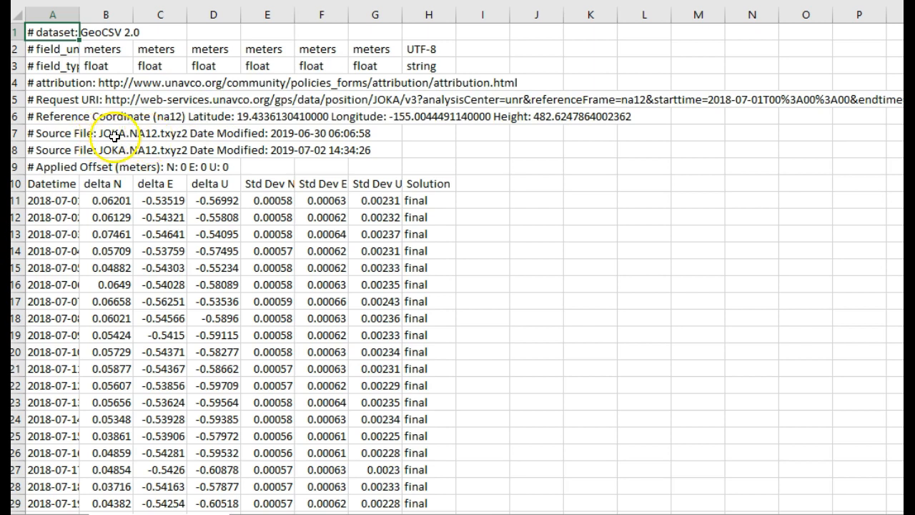
mouse_move(675, 246)
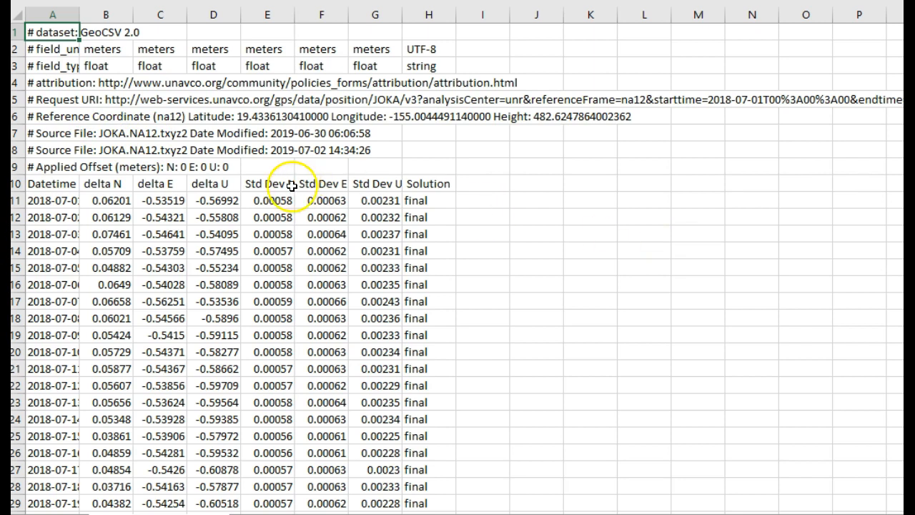
Select JOKA's delta U column from D11 to the last value for its scatter chart.
click(207, 206)
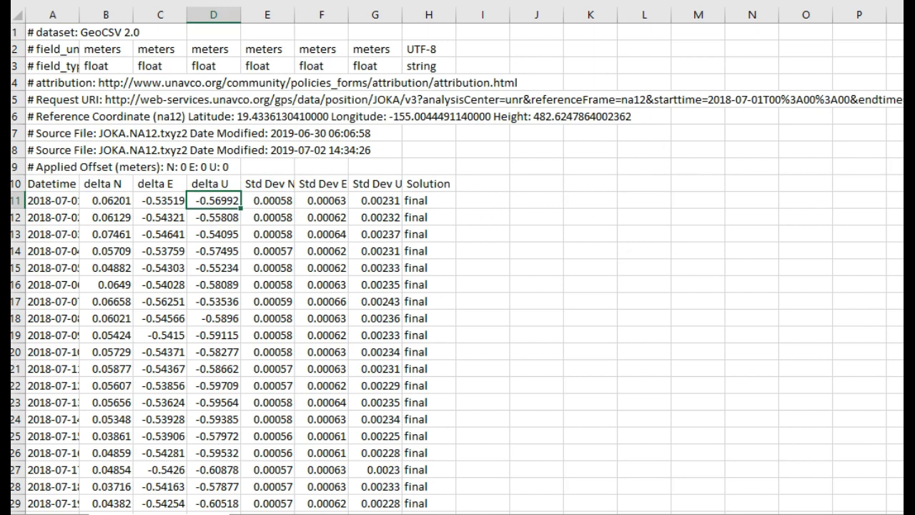
scroll(down, 3)
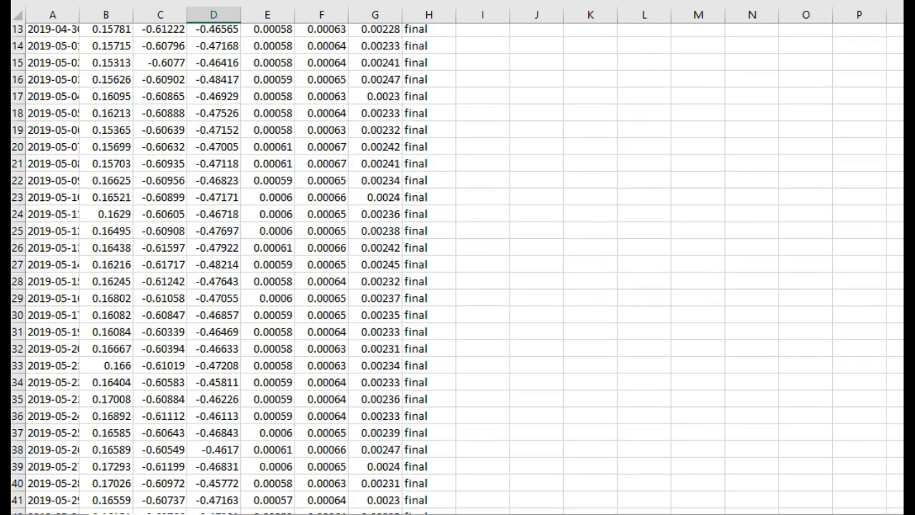
scroll(down, 3)
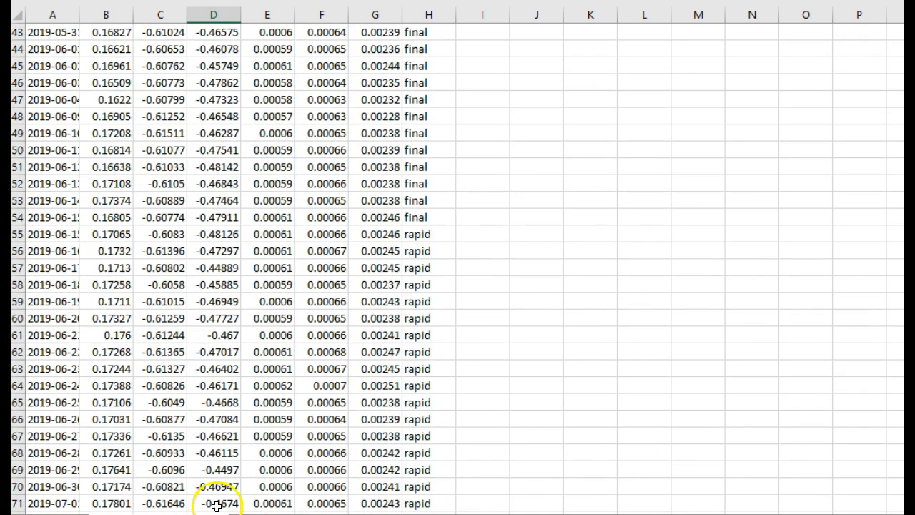
click(210, 11)
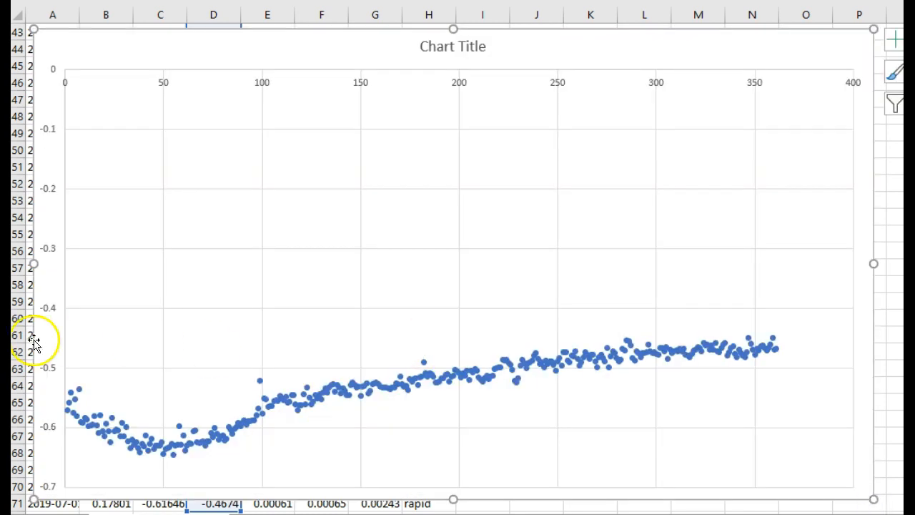
click(48, 308)
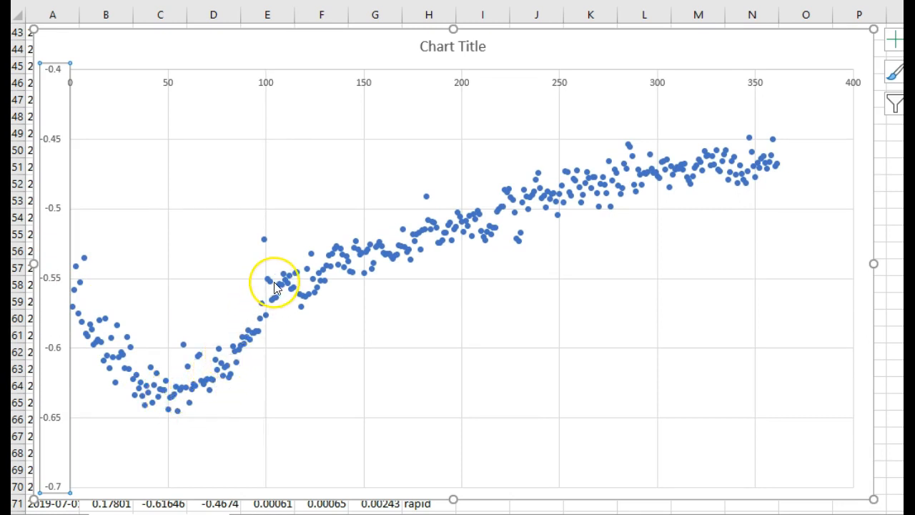
mouse_move(275, 287)
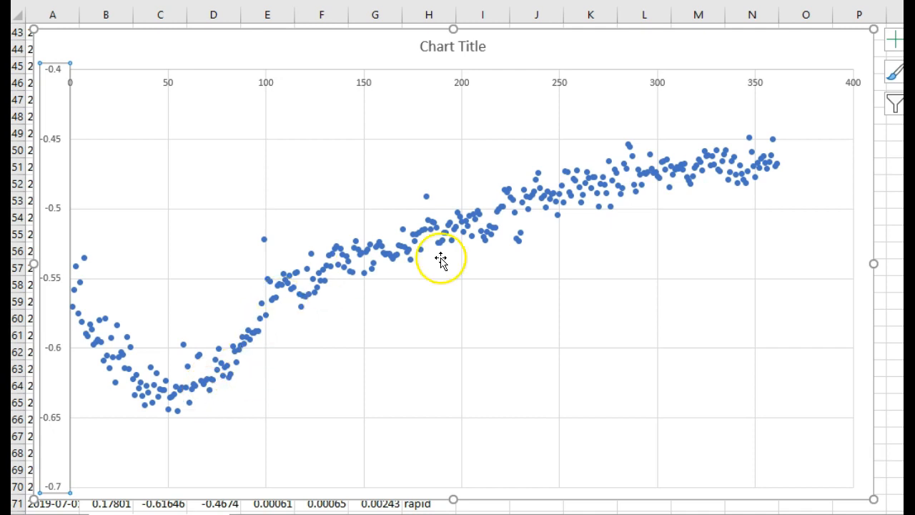
mouse_move(672, 175)
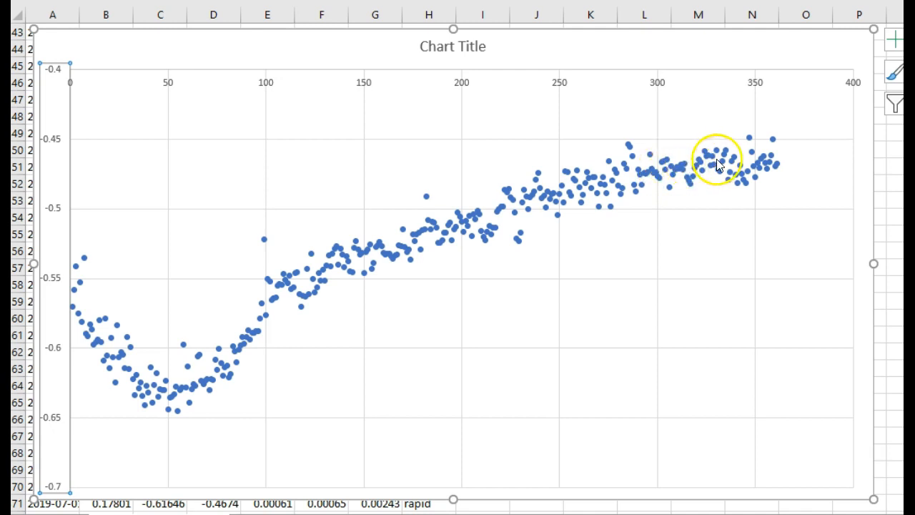
mouse_move(739, 269)
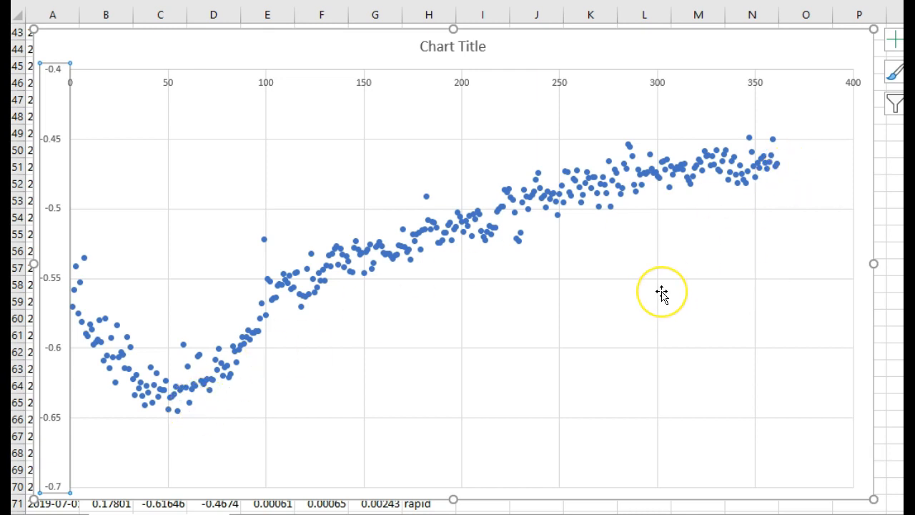
mouse_move(661, 294)
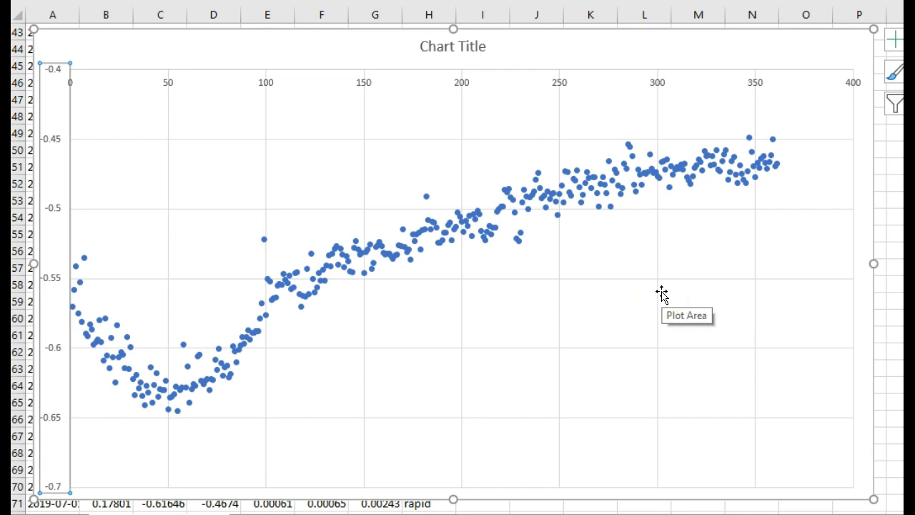